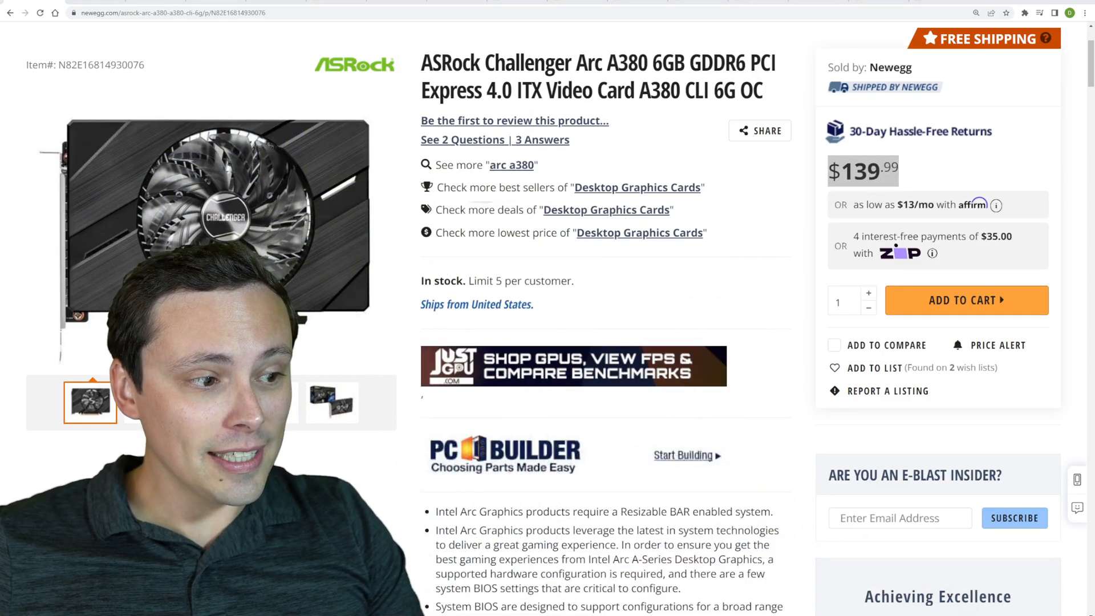
- Scroll to the Arc A380 description and highlight the 'Resizable BAR enabled system' requirement
scroll("down", 3)
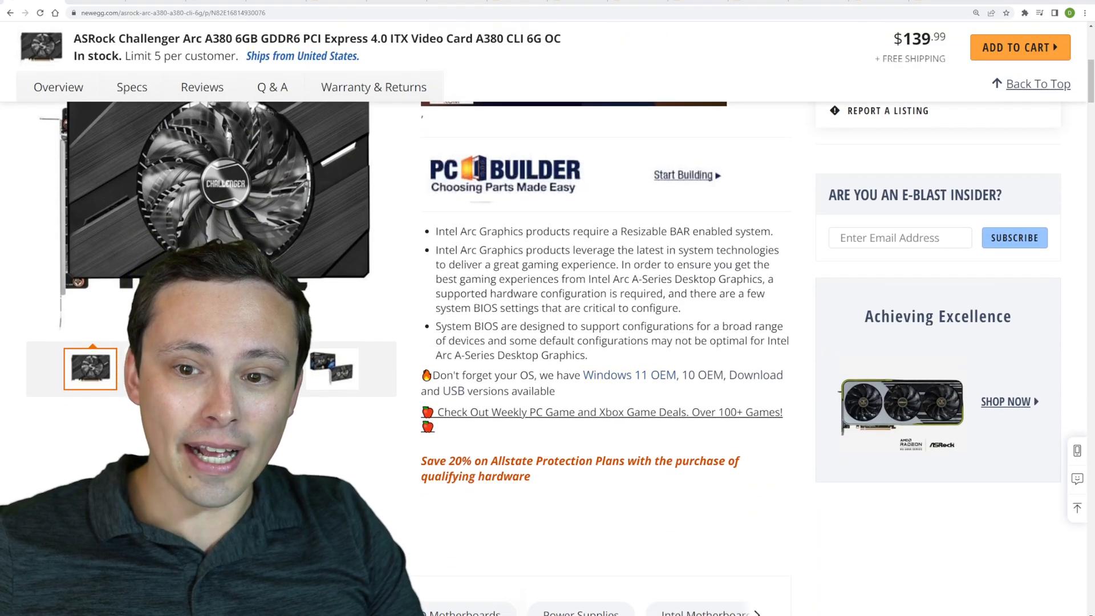
left_click_drag(618, 232, 772, 231)
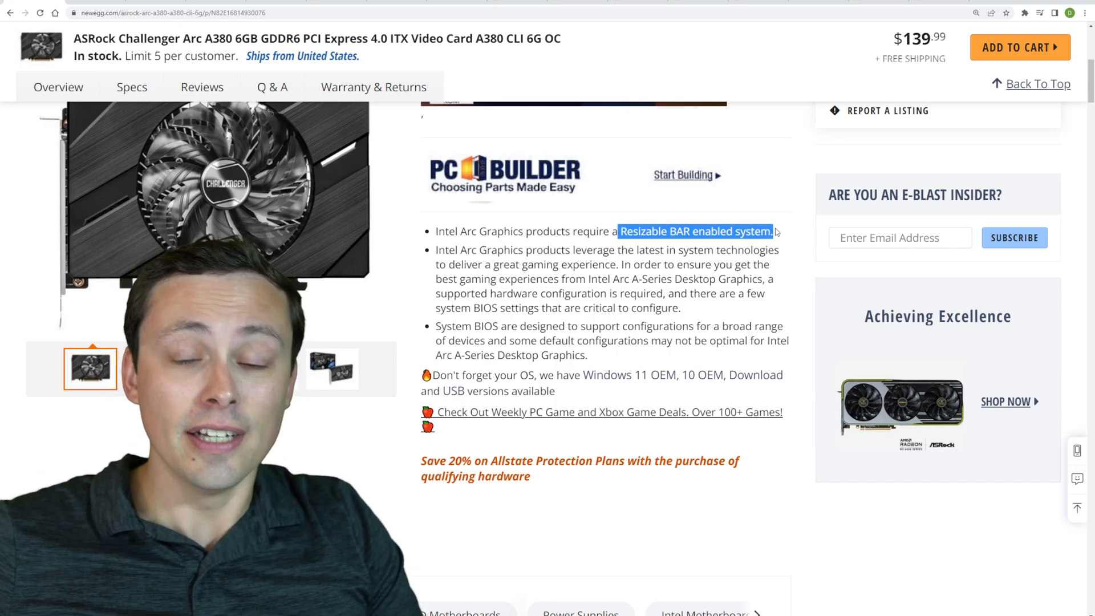
mouse_move(761, 224)
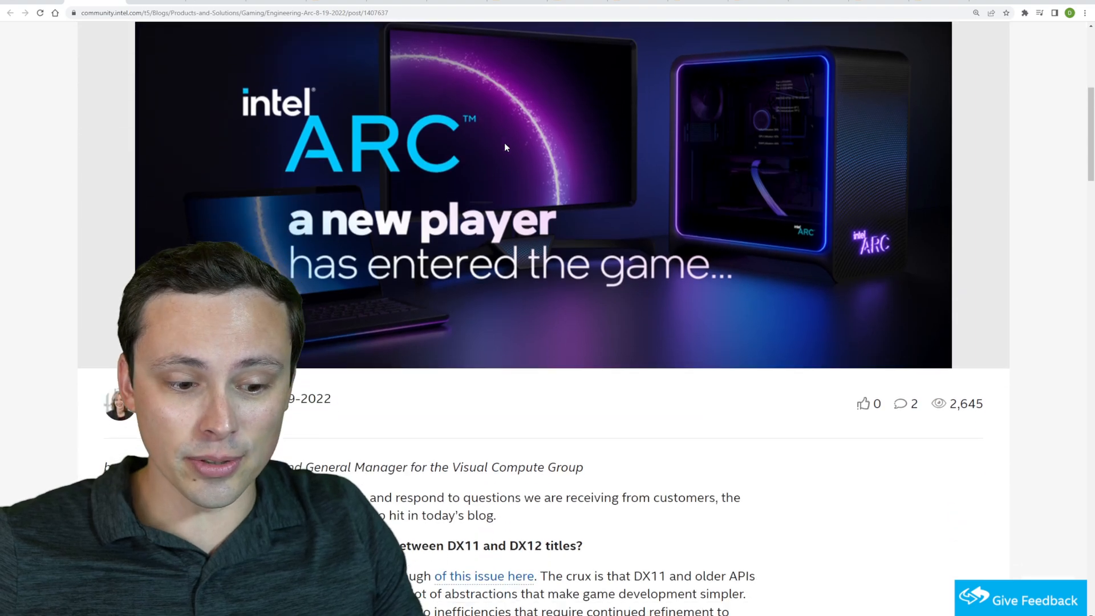
- Scroll the Arc blog post down to the driver status question, highlighting passages along the way
scroll("down", 3)
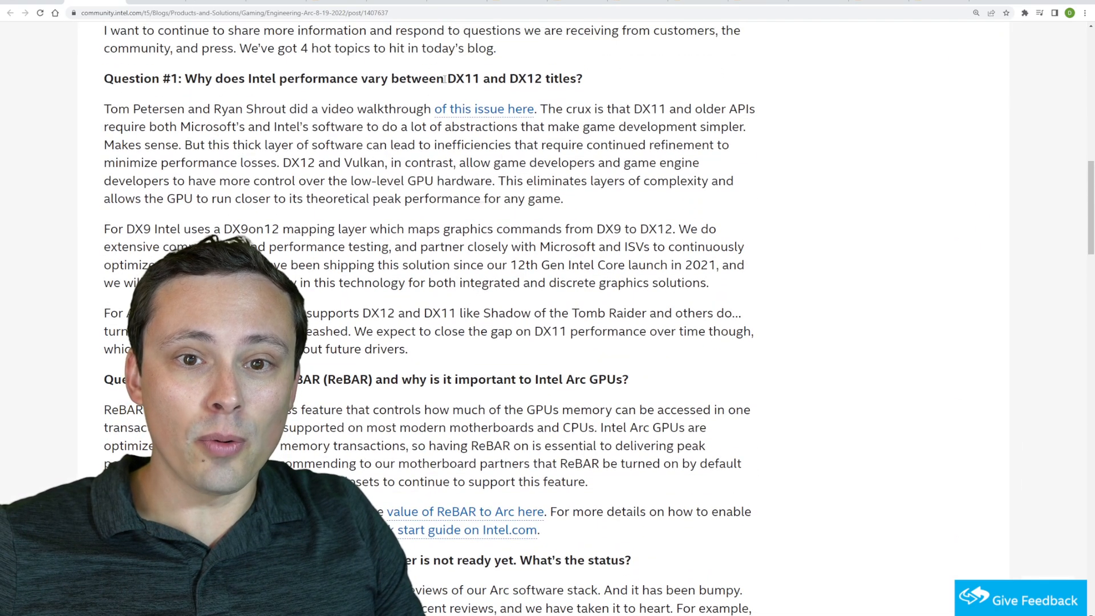
left_click_drag(445, 78, 582, 79)
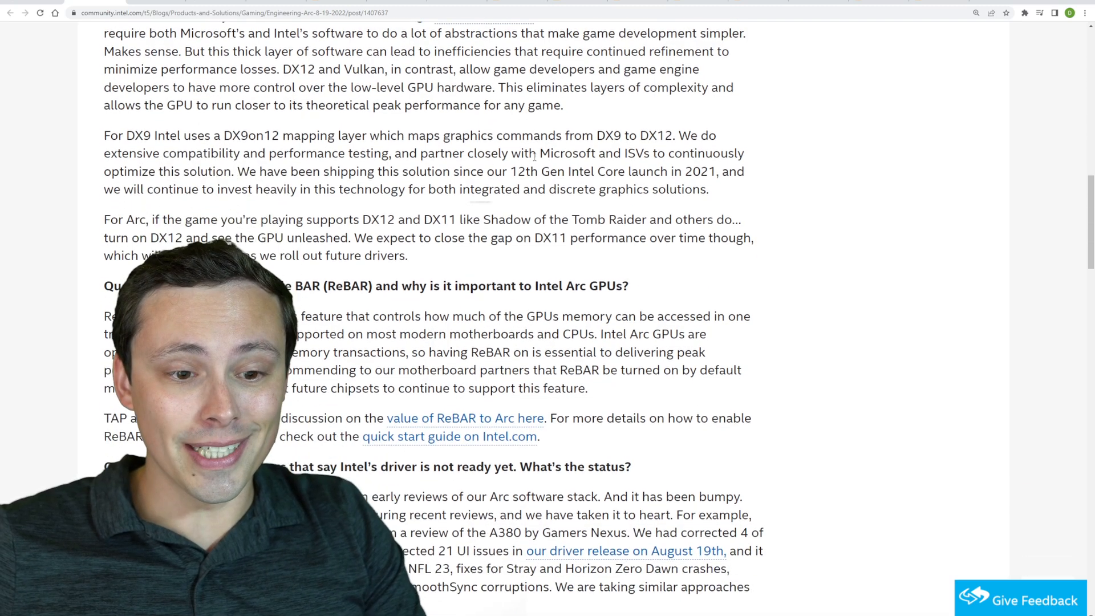
scroll("down", 3)
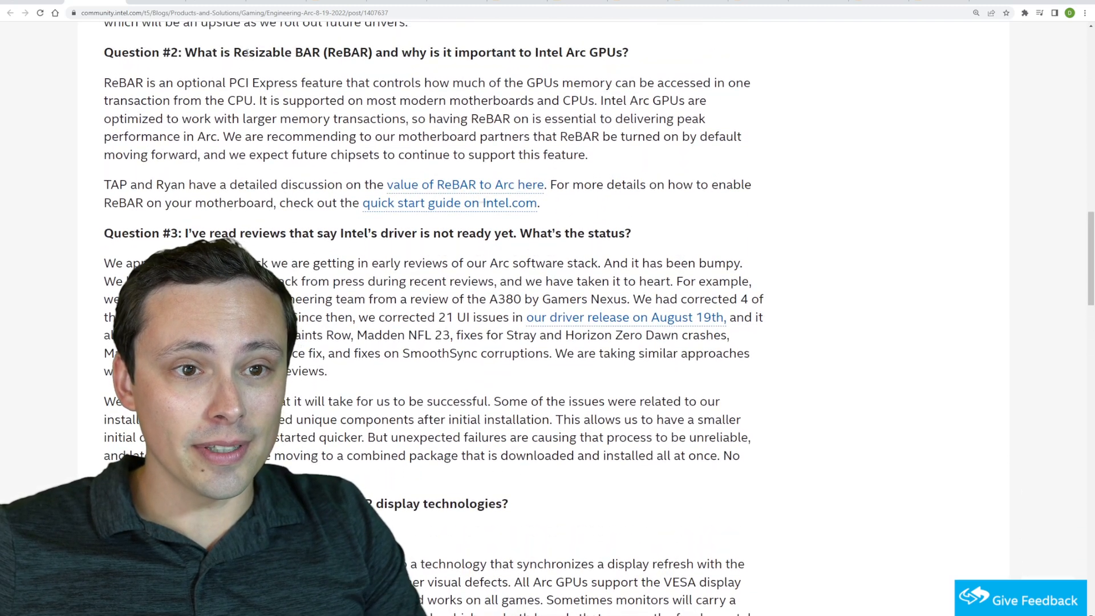
scroll("down", 3)
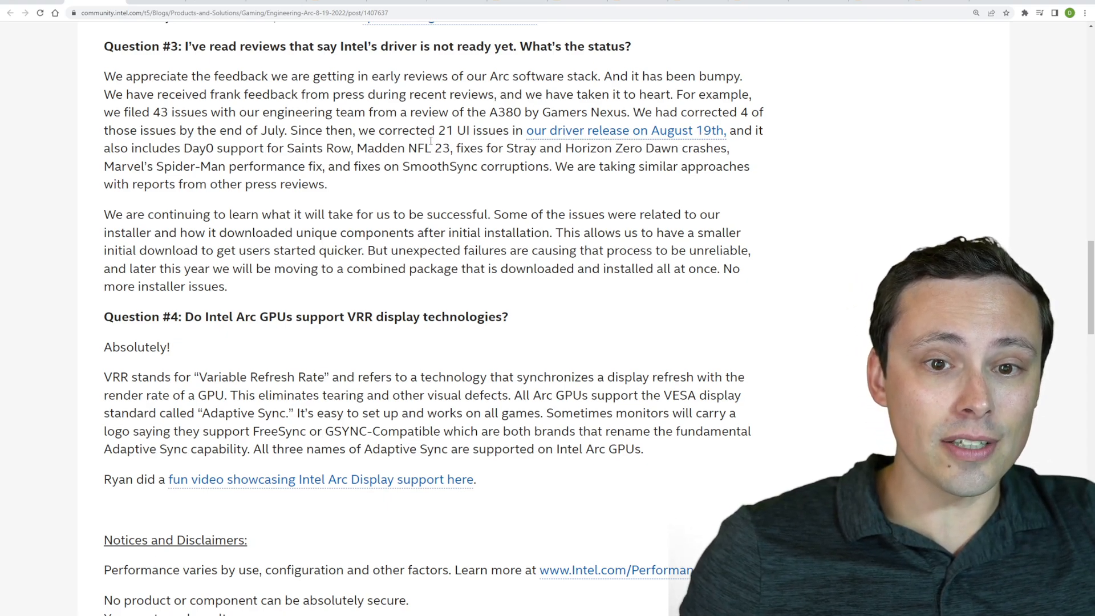
left_click_drag(409, 130, 489, 130)
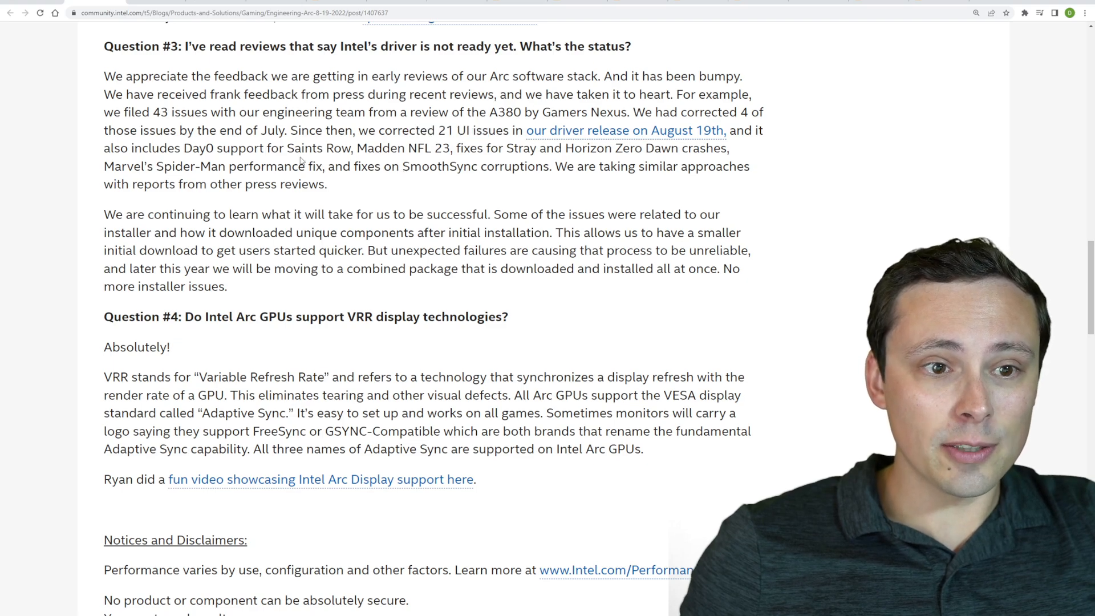
- Highlight the 43 issues filed with engineering and the 21 UI issues corrected
left_click_drag(148, 112, 227, 112)
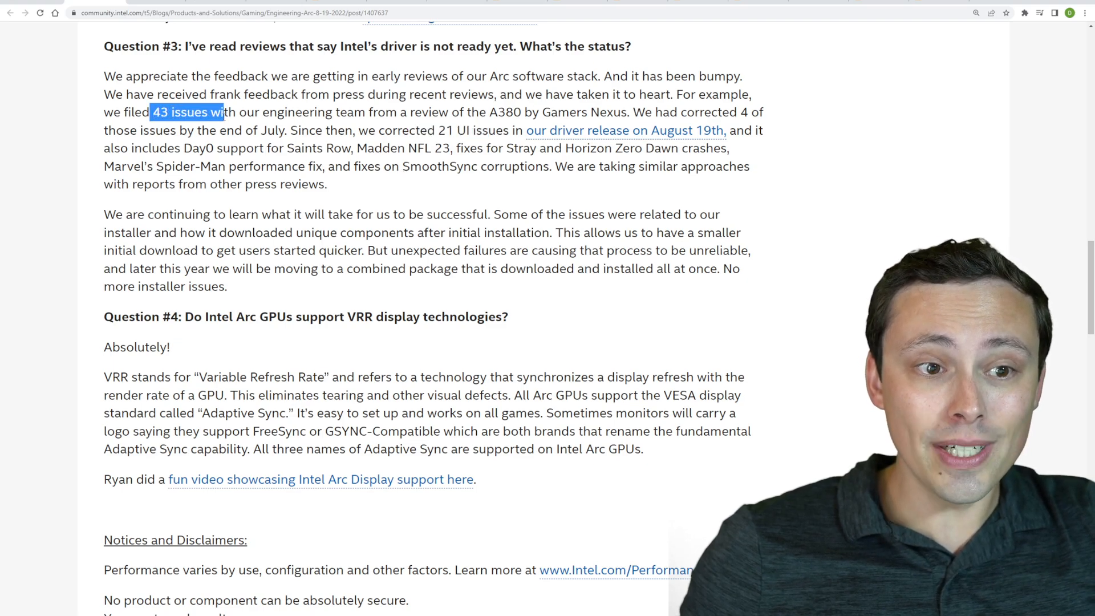
left_click_drag(224, 112, 326, 112)
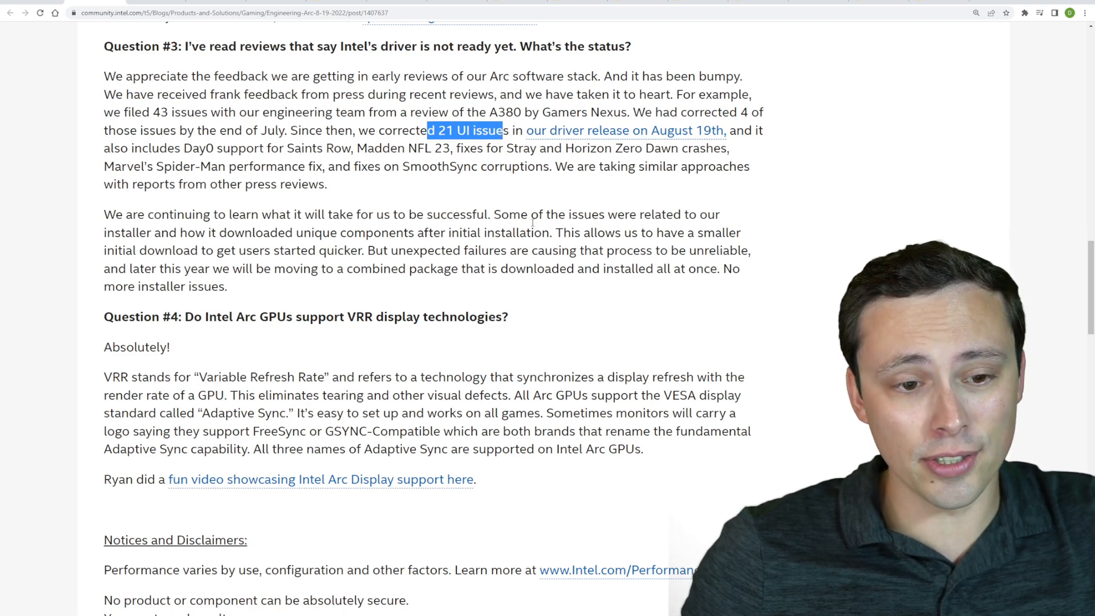
scroll("down", 3)
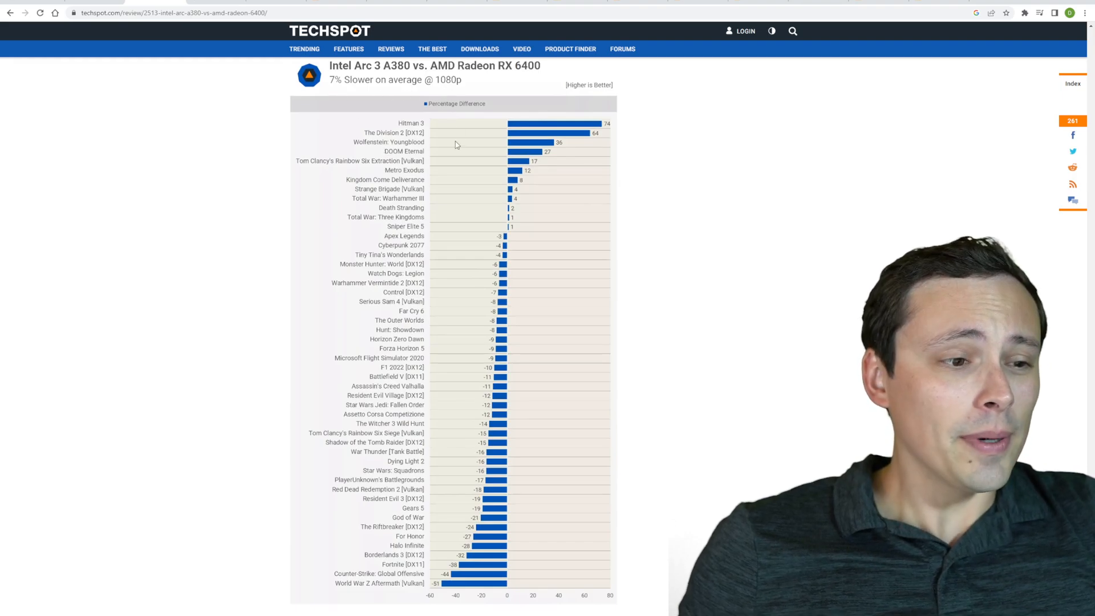
- Scroll the TechSpot review charts down to the 900p chart showing the A380 11% slower
scroll("down", 3)
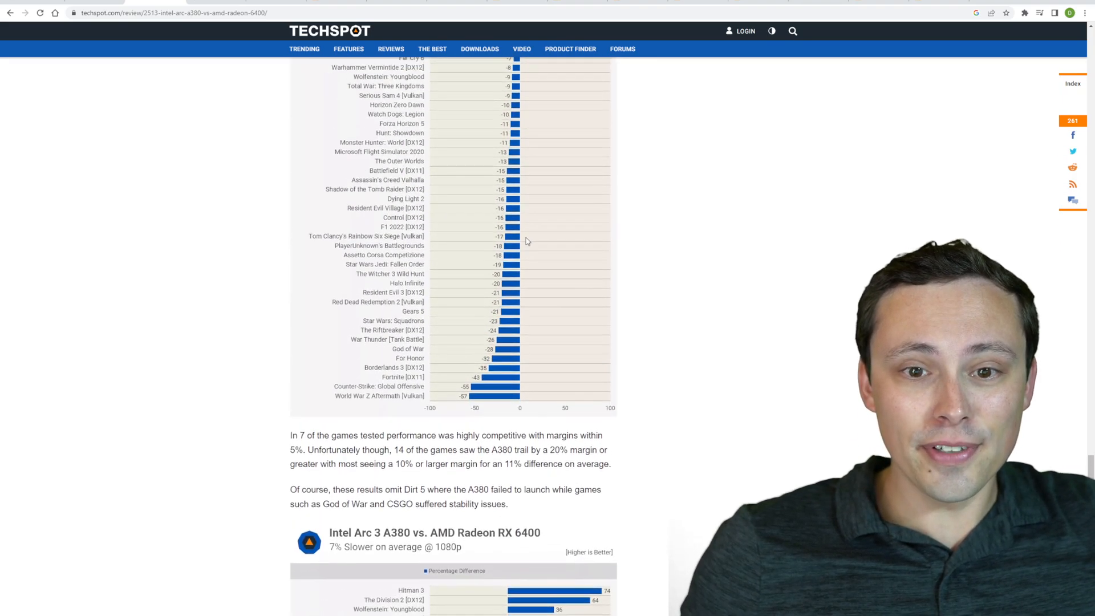
scroll("down", 3)
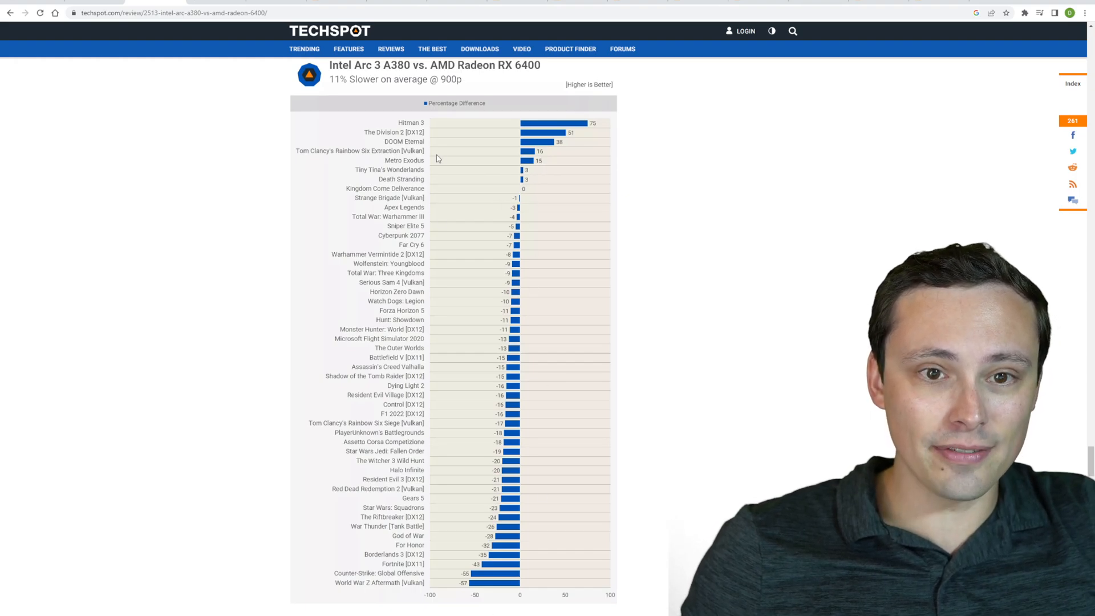
mouse_move(530, 188)
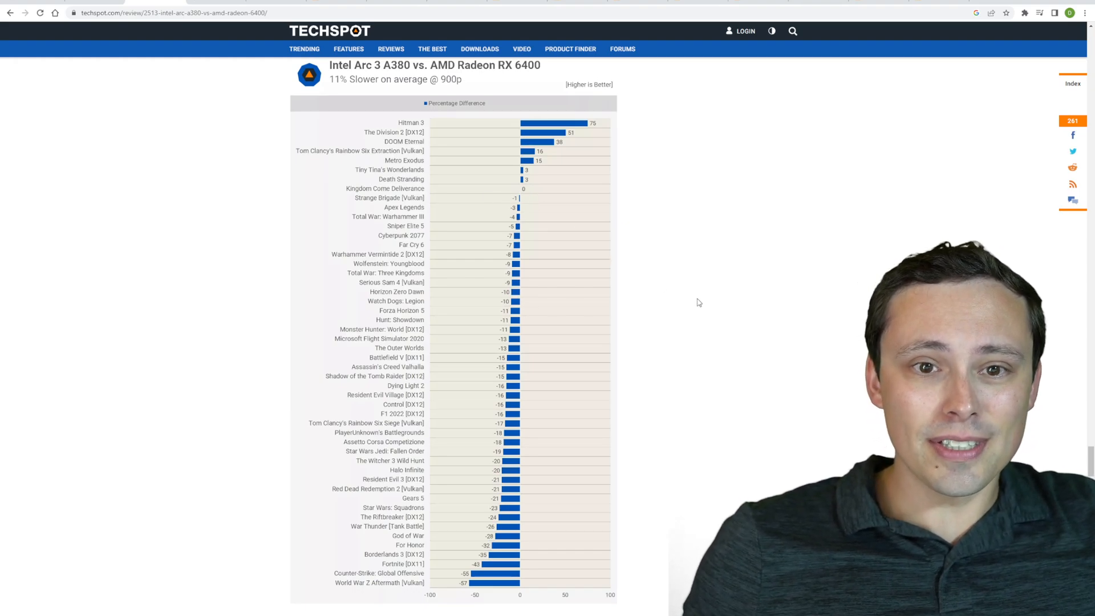
scroll("down", 3)
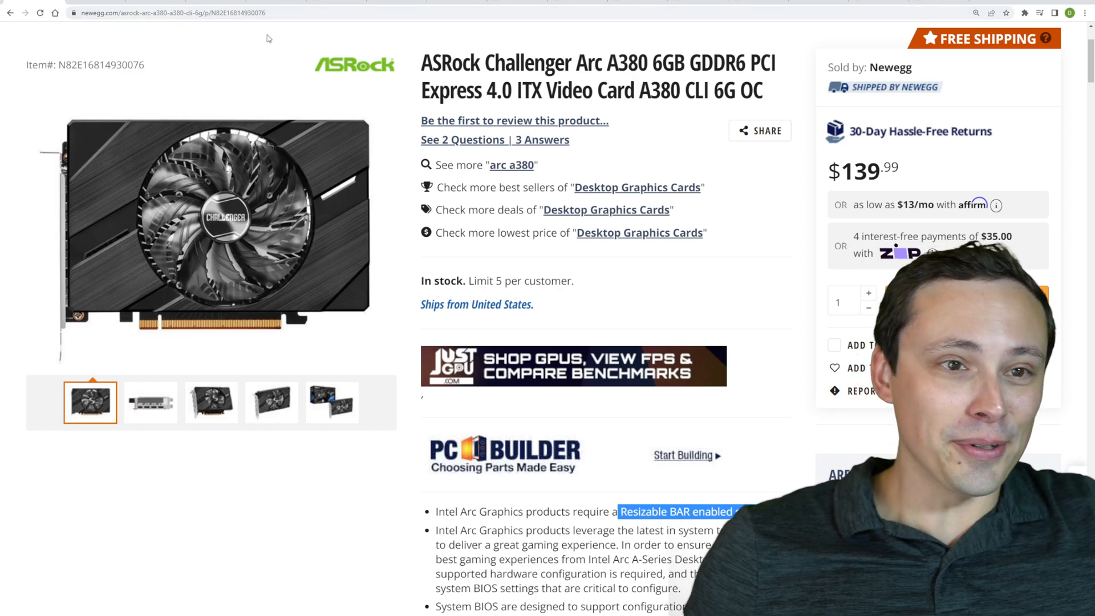
mouse_move(332, 69)
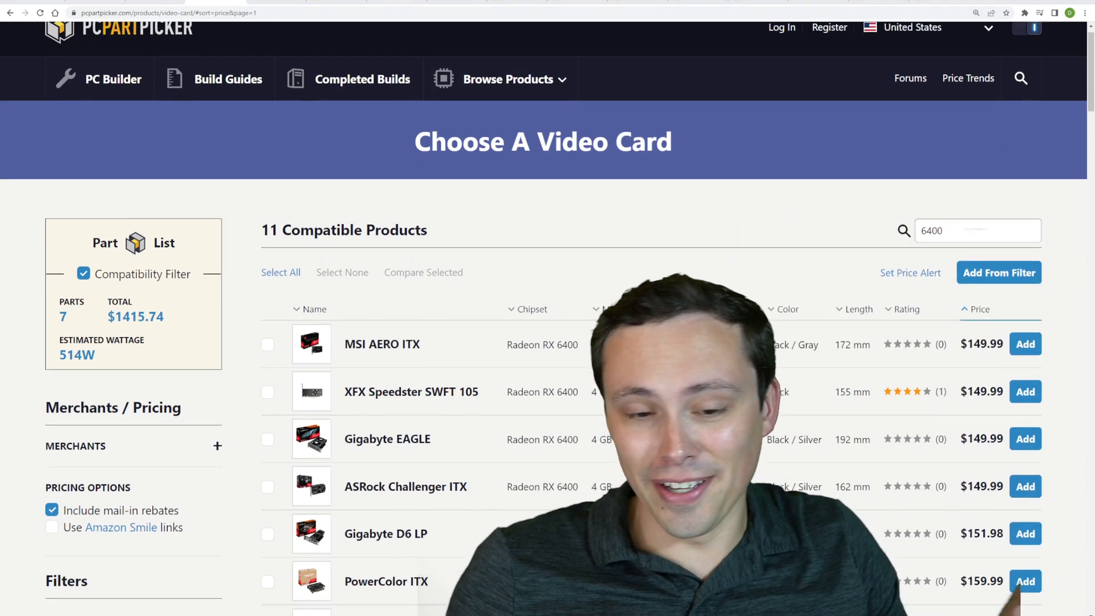
- Scroll the RX 6400 video card list sorted by price and select the cheapest $149.99 entry
scroll("down", 3)
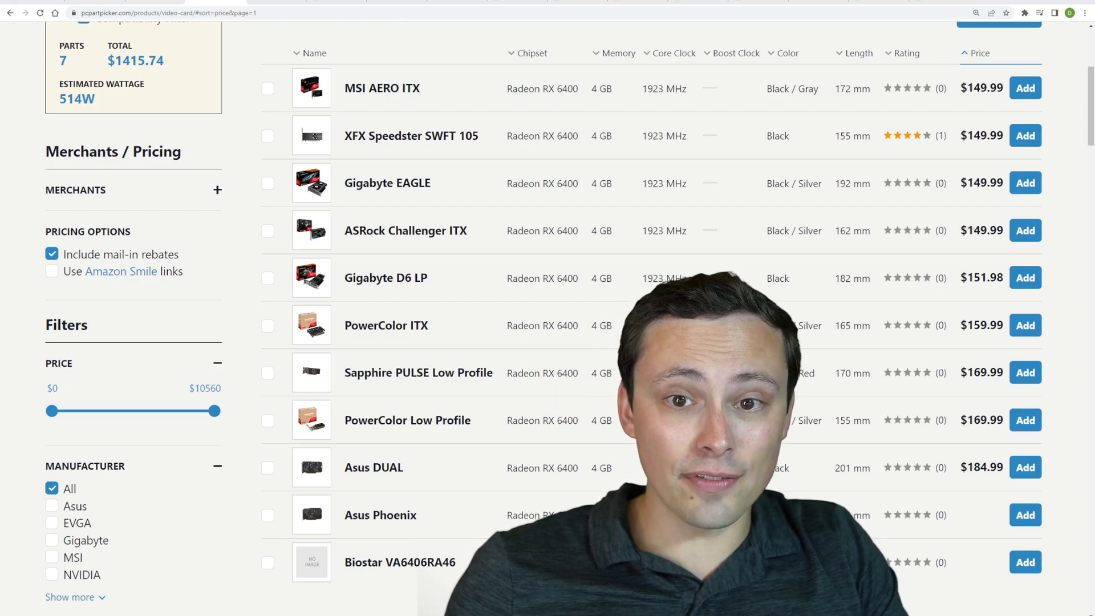
left_click_drag(539, 88, 577, 88)
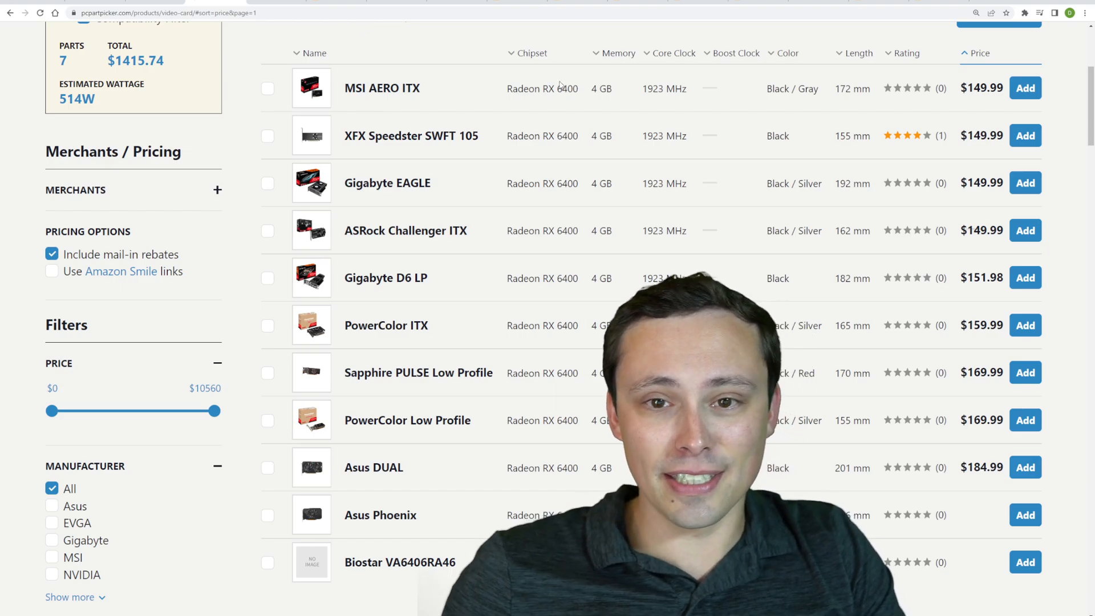
double_click(557, 88)
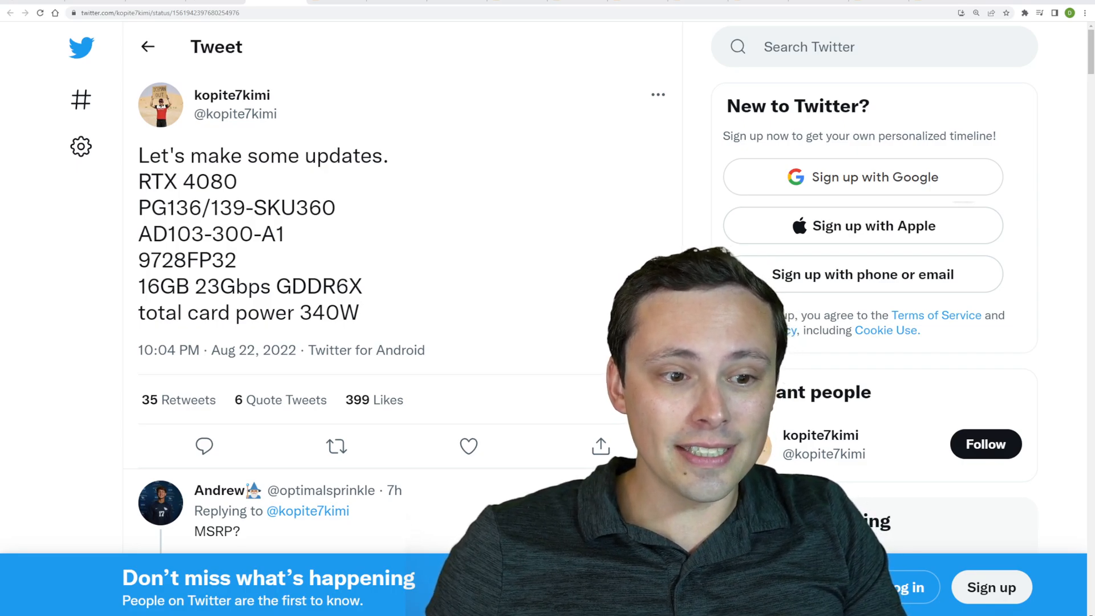
- Highlight 'RTX 4080' in kopite7kimi's spec leak tweet
double_click(208, 286)
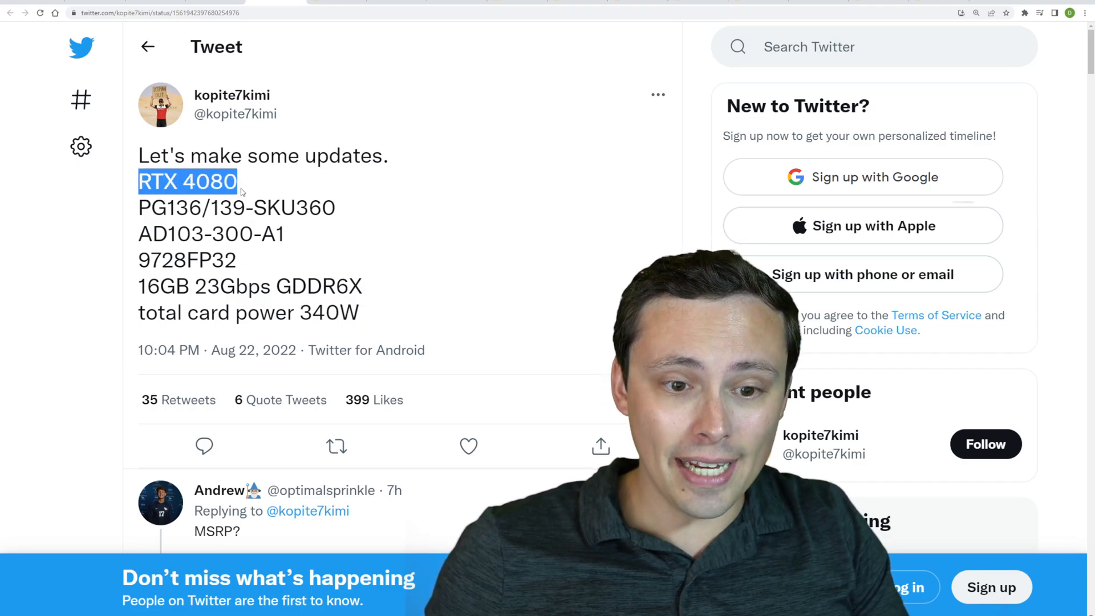
double_click(329, 312)
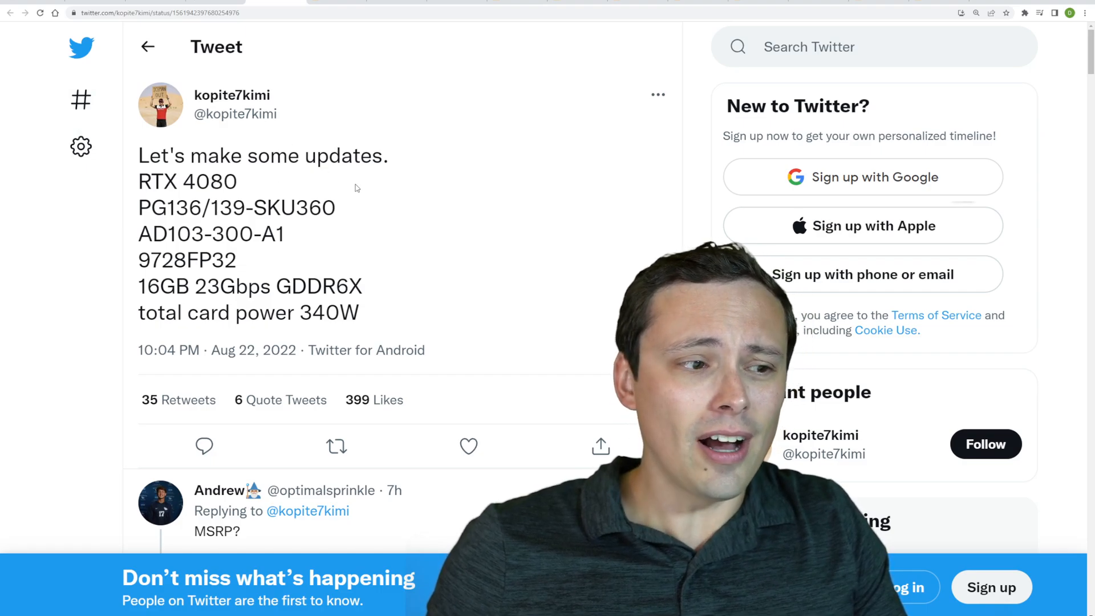
mouse_move(392, 222)
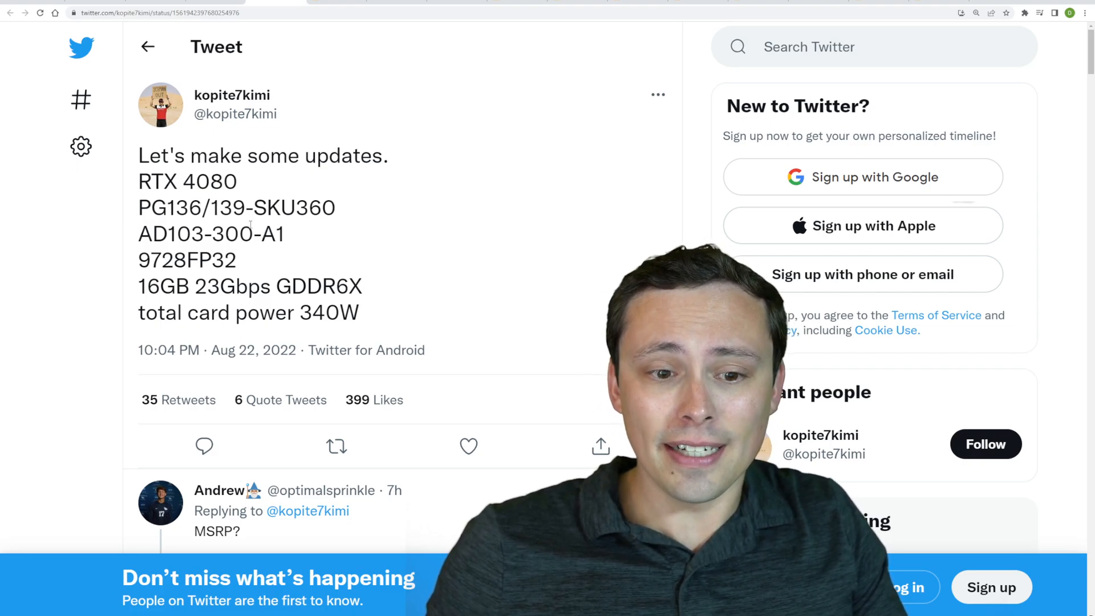
double_click(328, 313)
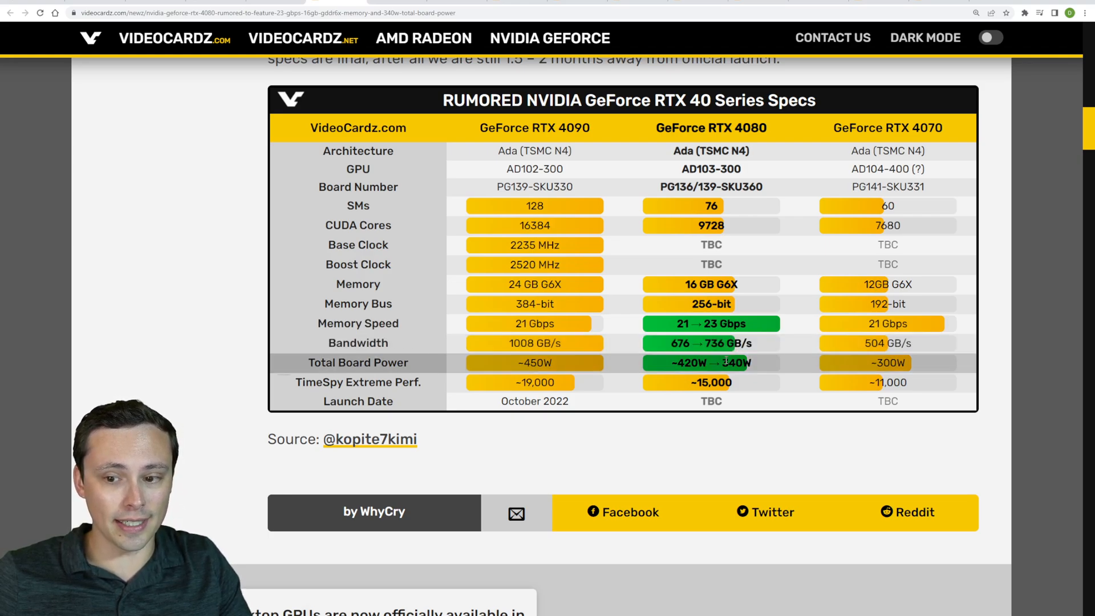
- Select a value in the RTX 40 series spec comparison table of the VideoCardz article
double_click(680, 363)
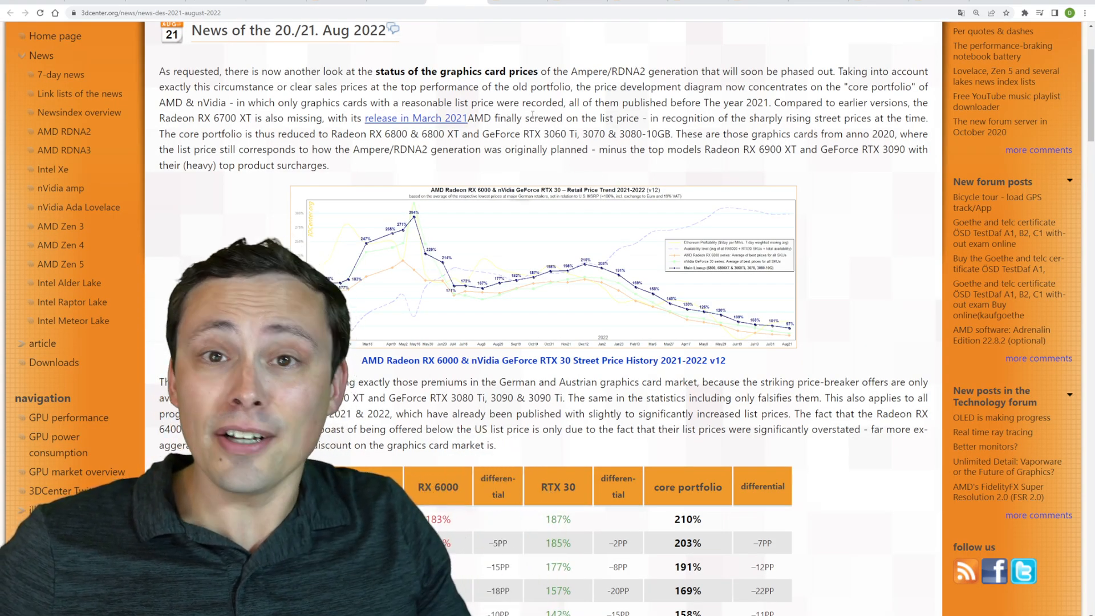
scroll("down", 3)
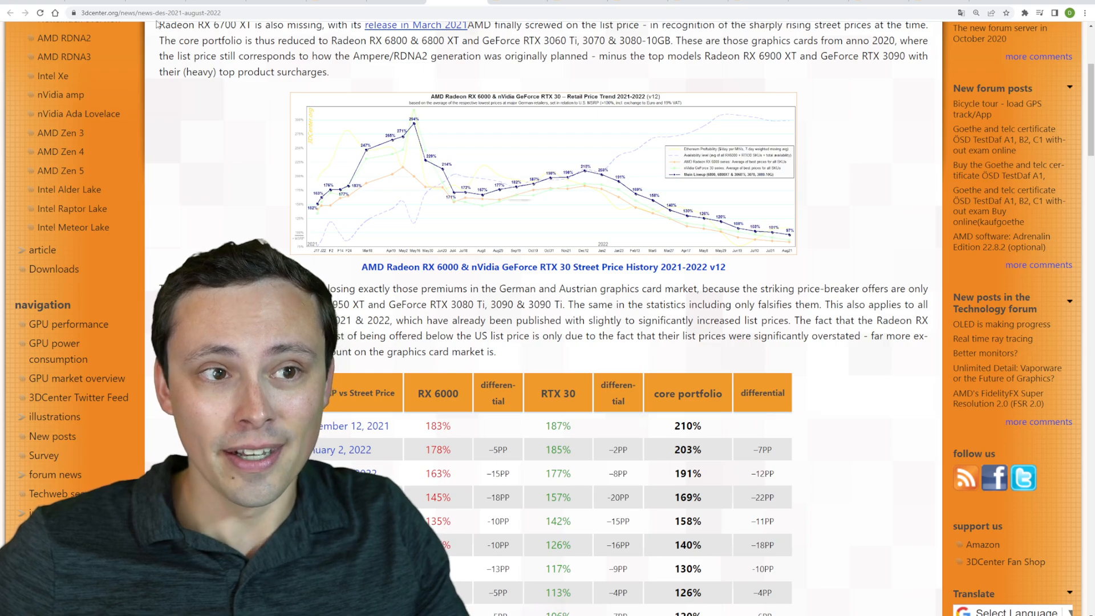
scroll("down", 3)
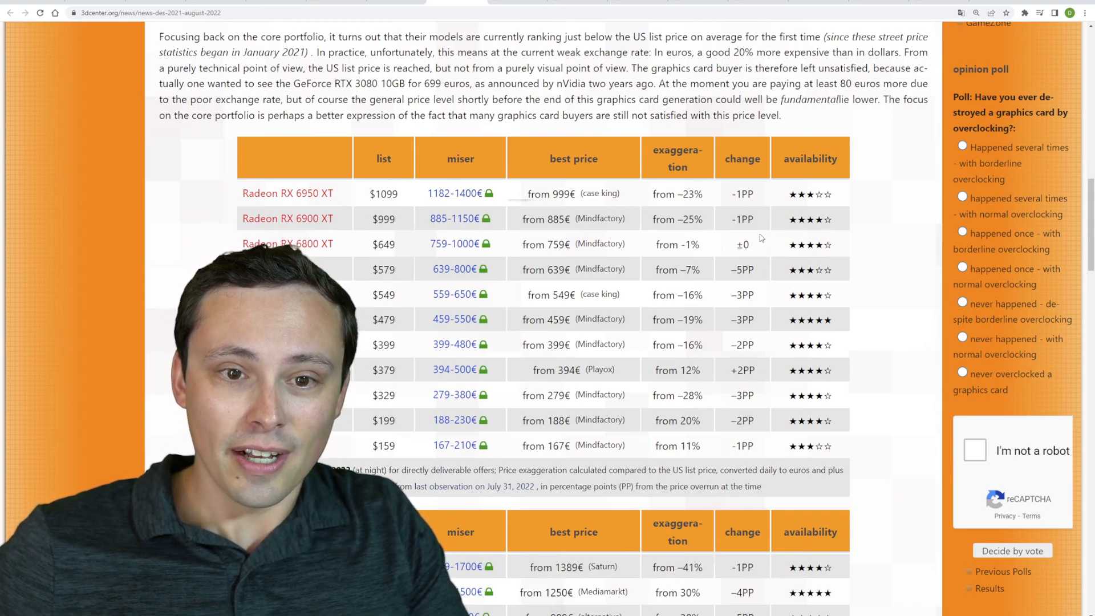
scroll("down", 3)
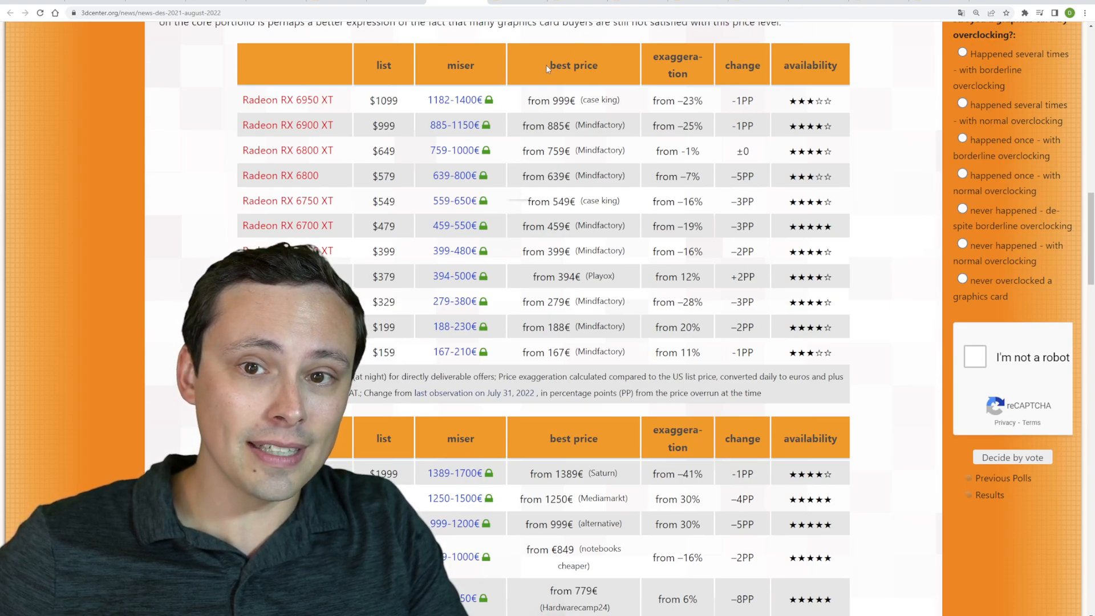
double_click(599, 100)
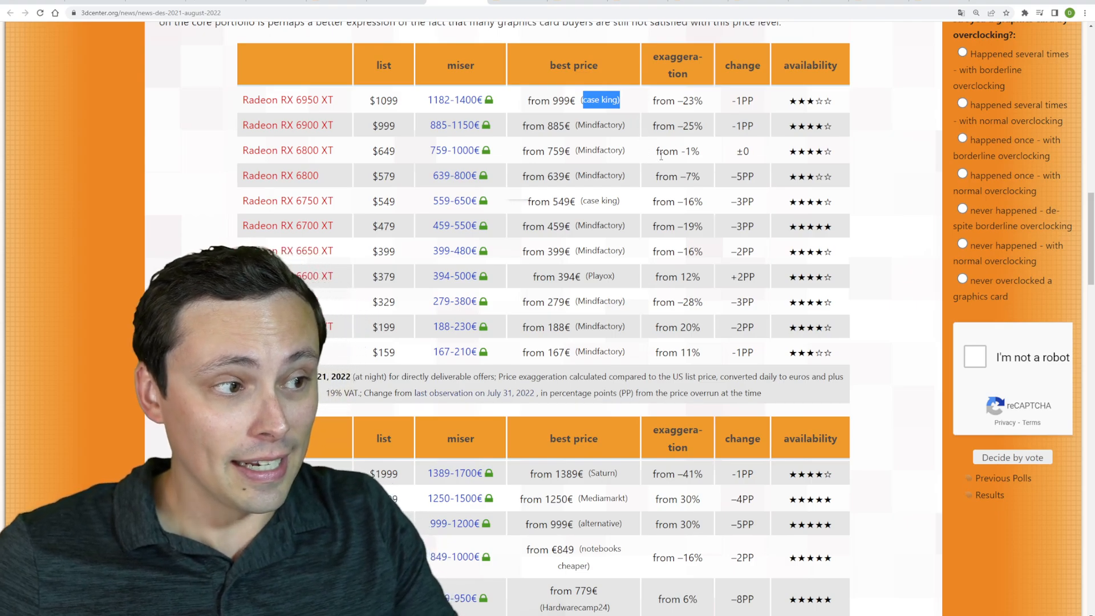
scroll("down", 3)
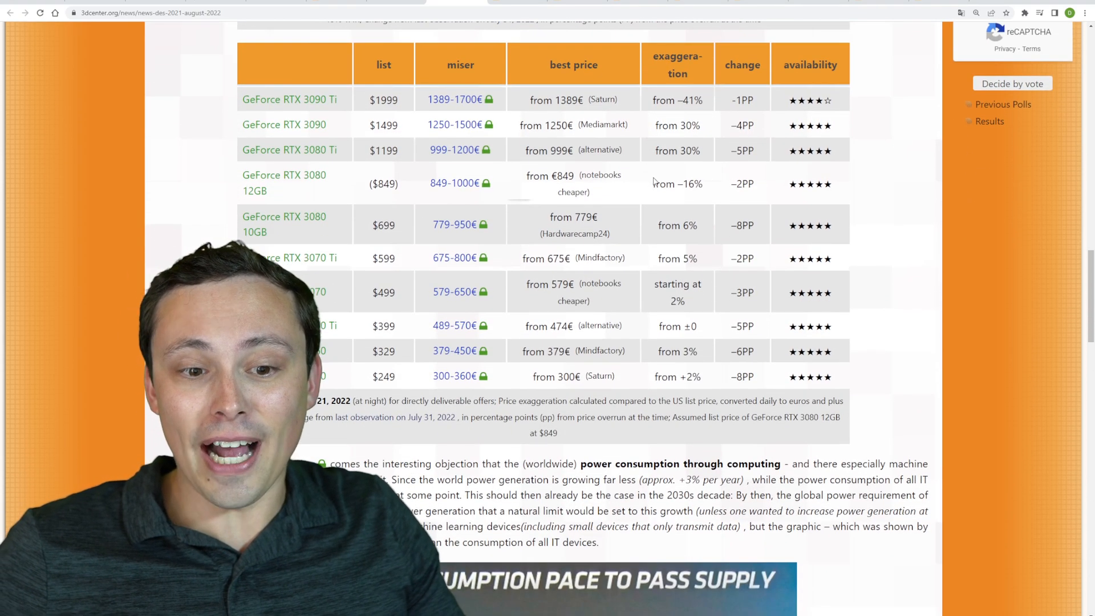
scroll("down", 3)
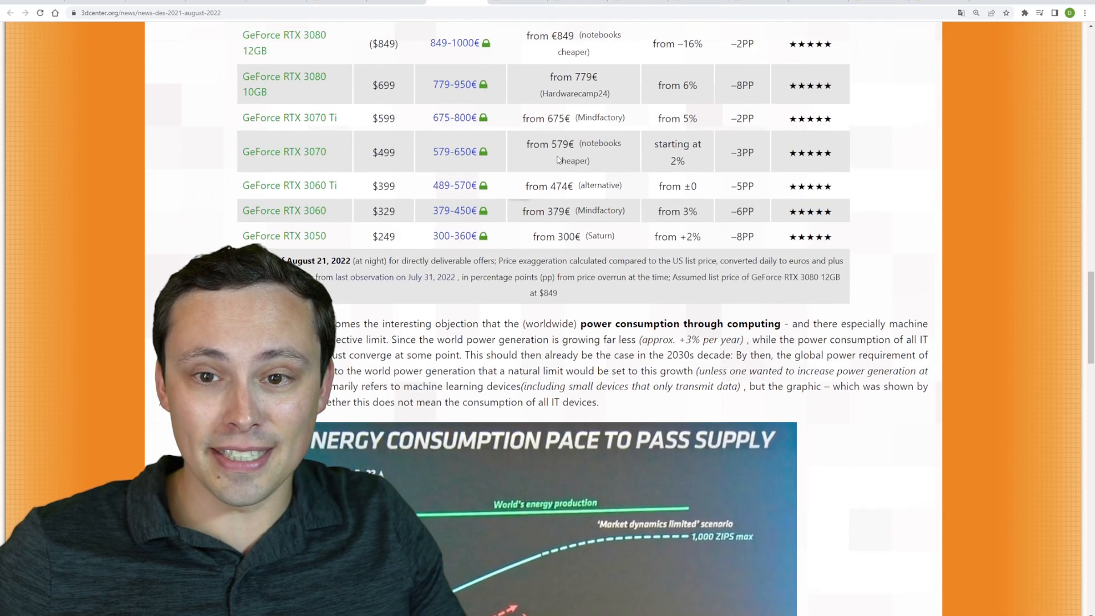
scroll("up", 3)
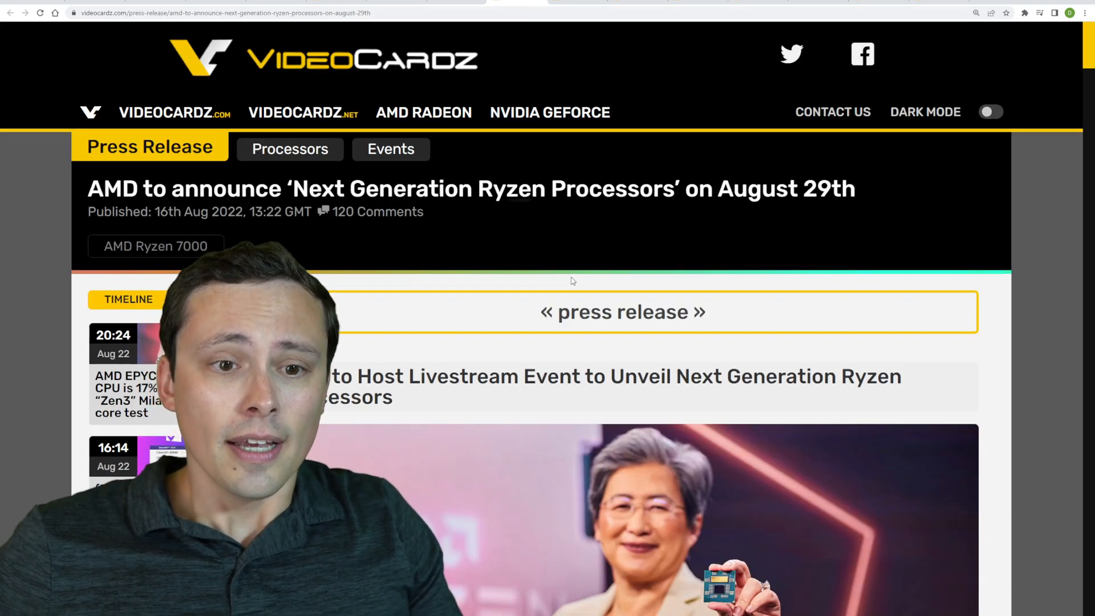
- Scroll the Ryzen announcement article and highlight the August 29th date in the headline
scroll("down", 3)
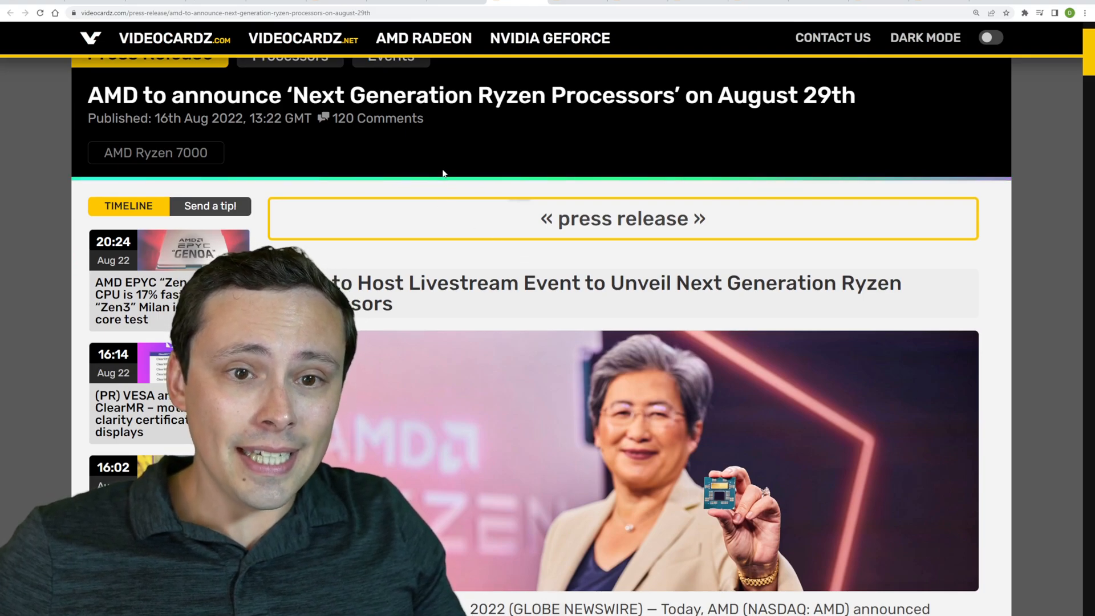
double_click(753, 96)
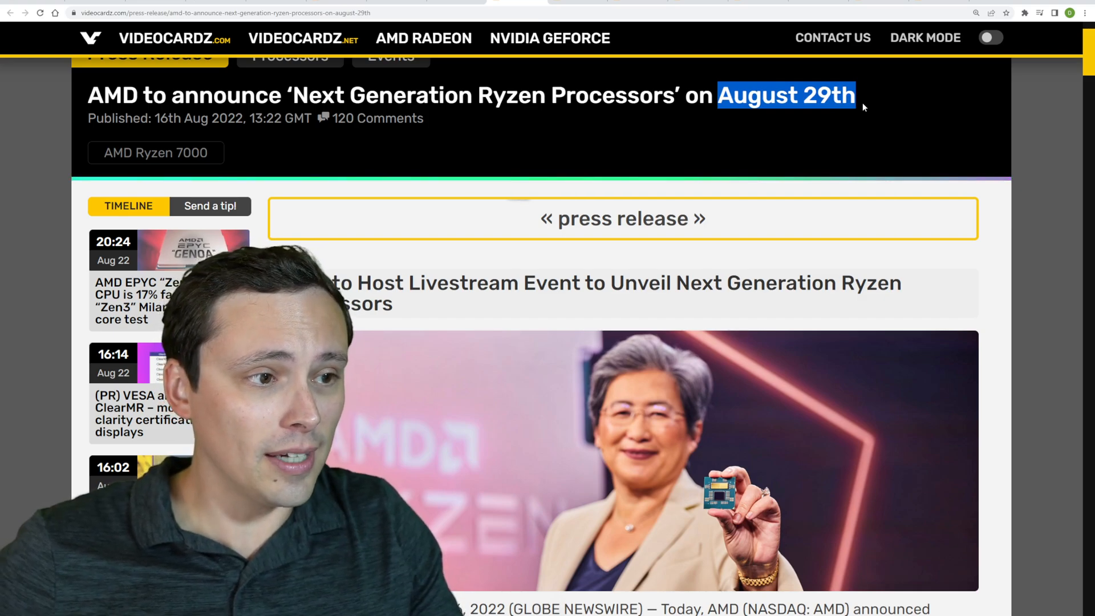
mouse_move(859, 168)
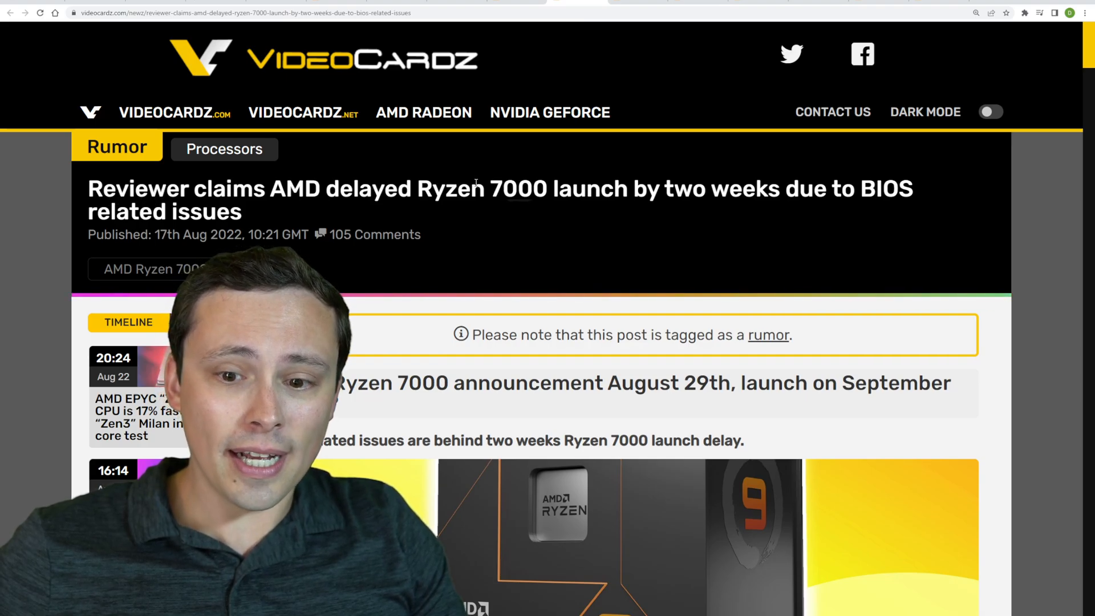
- Scroll through the Ryzen 7000 launch delay article before moving to the 7600X leak
scroll("down", 3)
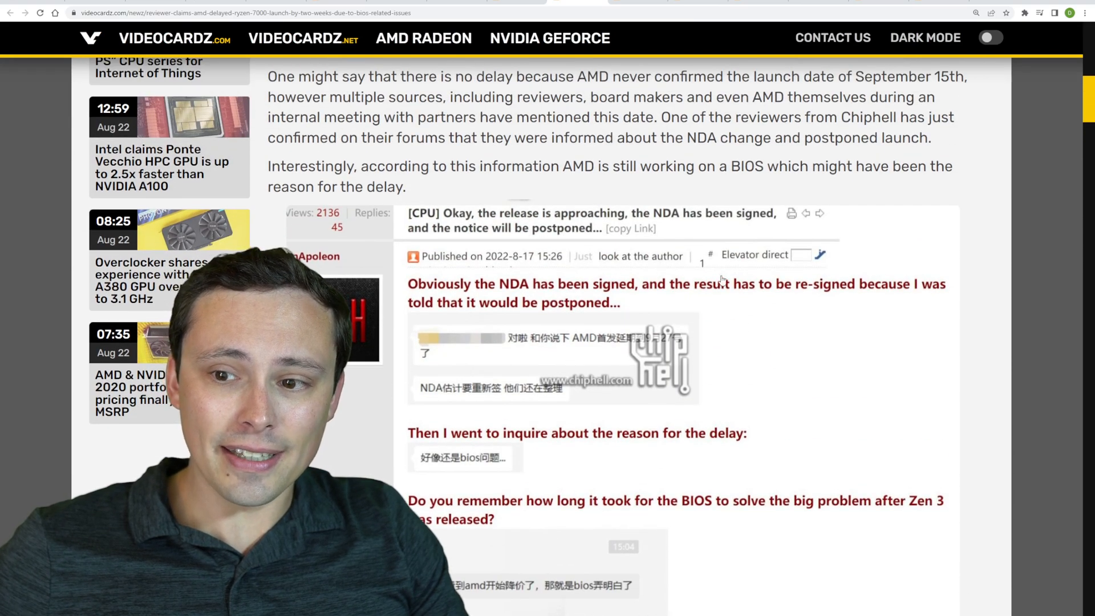
mouse_move(578, 341)
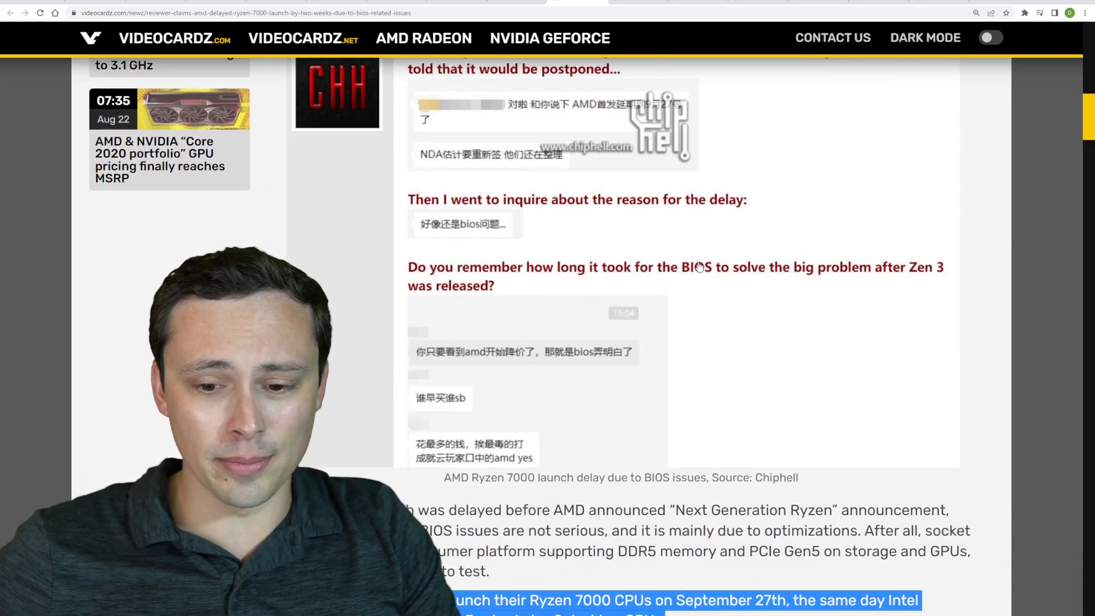
scroll("down", 3)
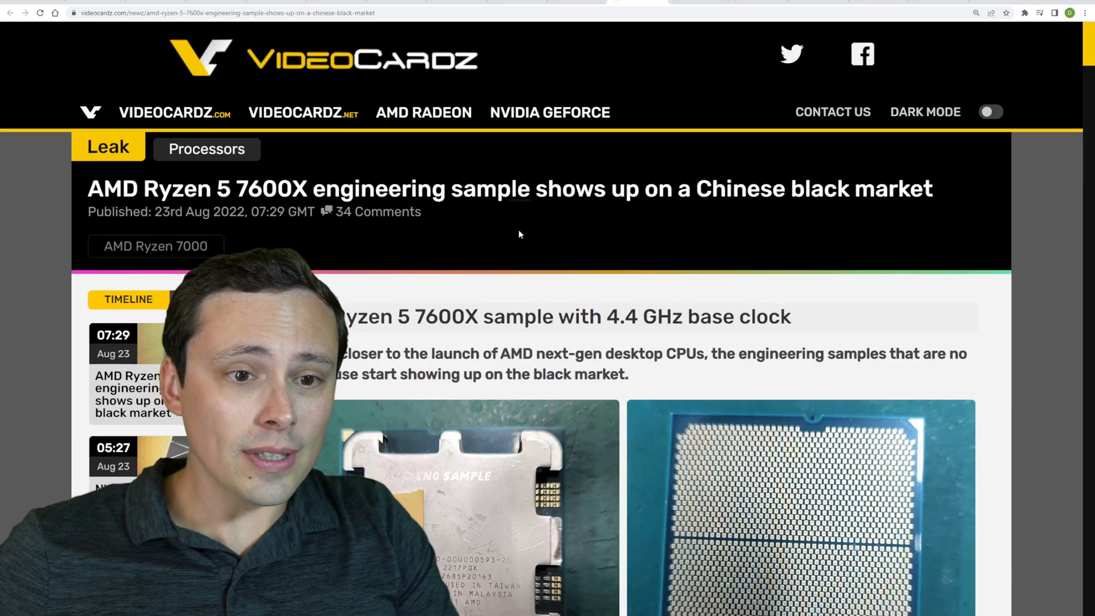
- Scroll through the Ryzen 5 7600X engineering sample article
scroll("down", 3)
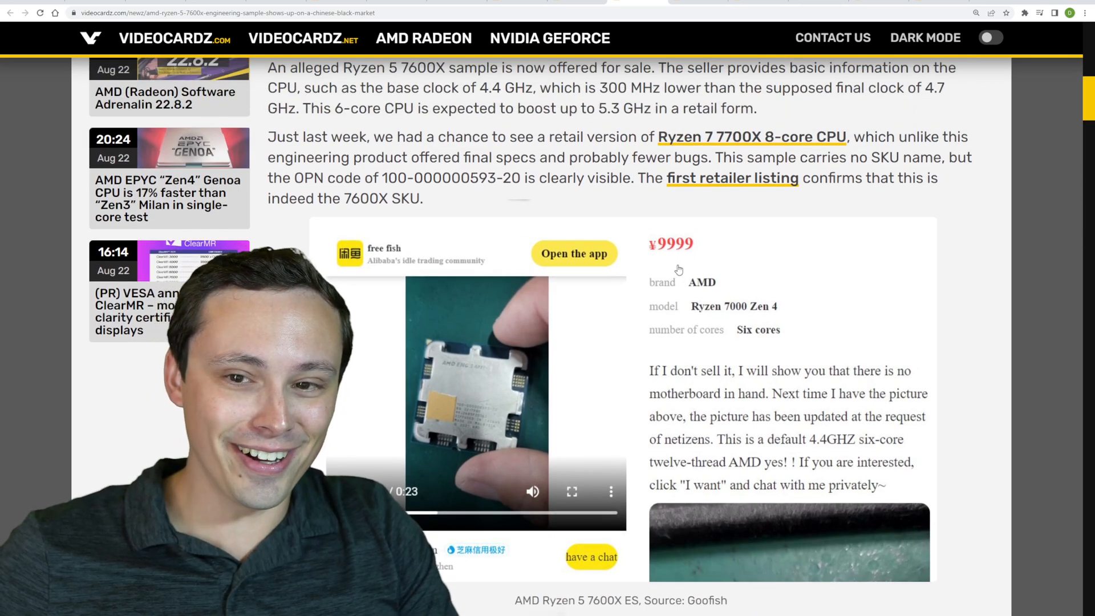
scroll("down", 3)
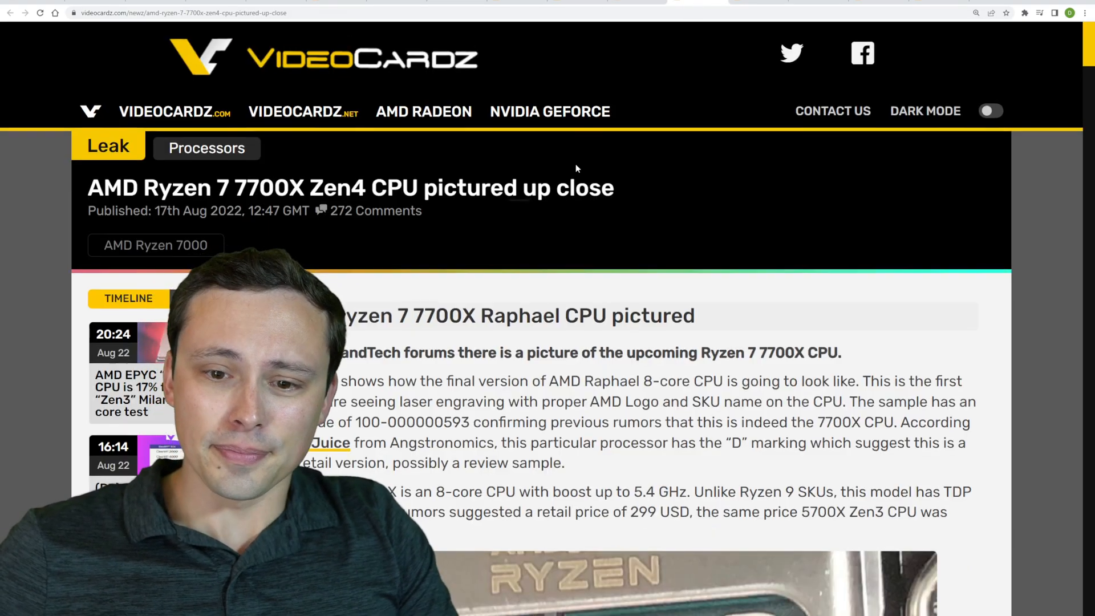
- Scroll through the Ryzen 7 7700X pictured article
scroll("down", 3)
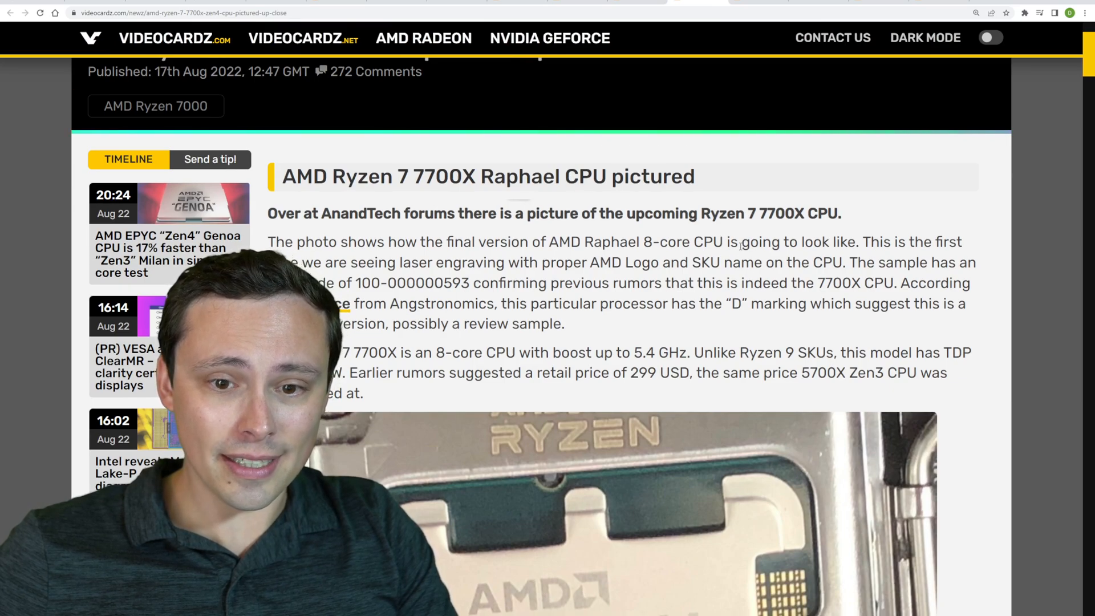
scroll("down", 3)
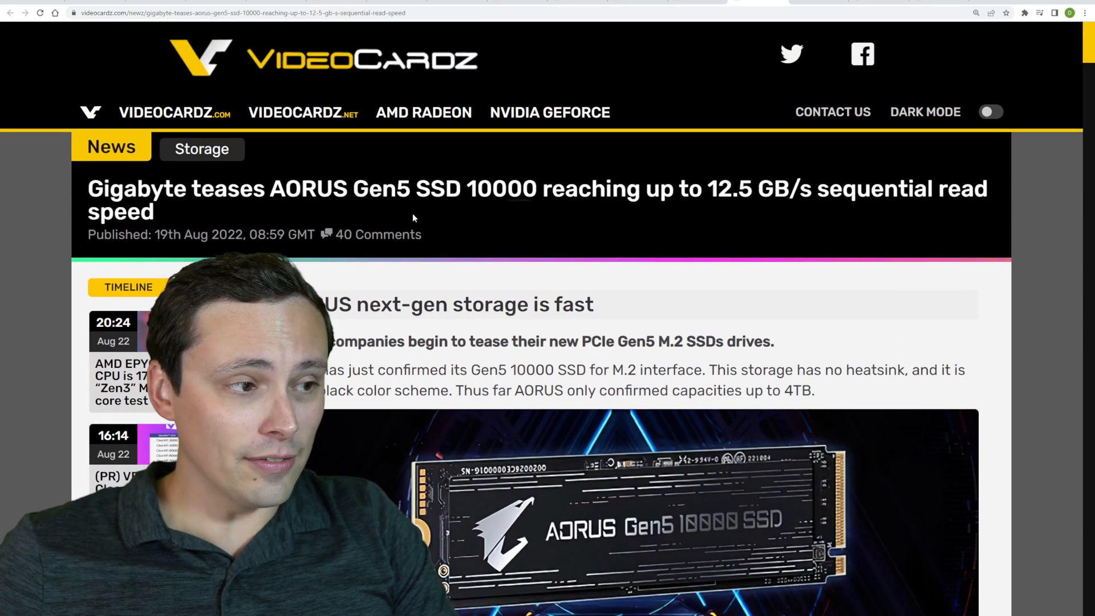
scroll("down", 3)
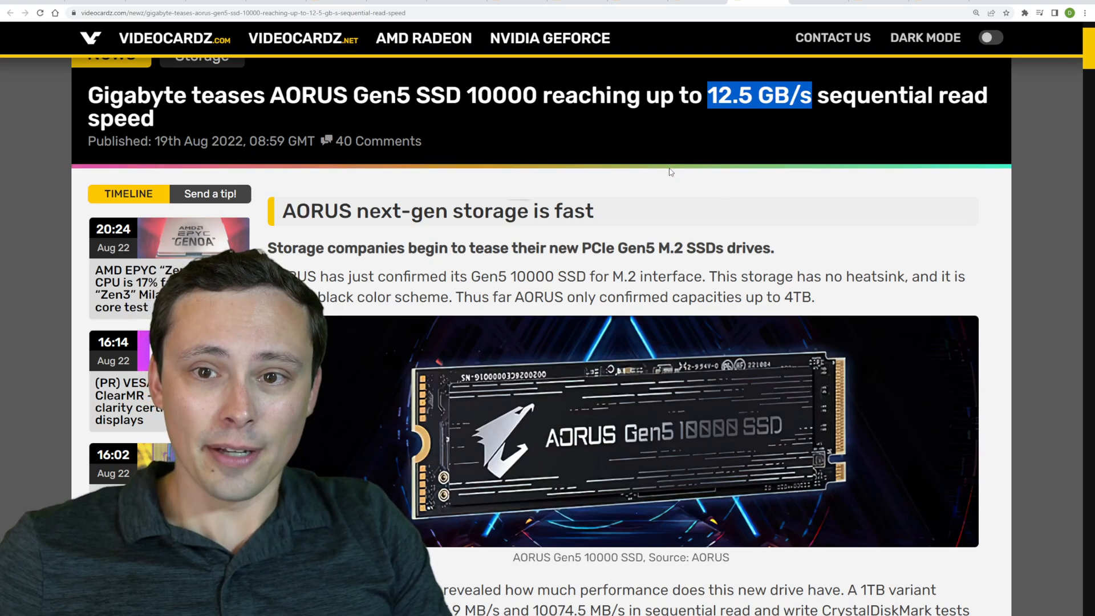
scroll("down", 3)
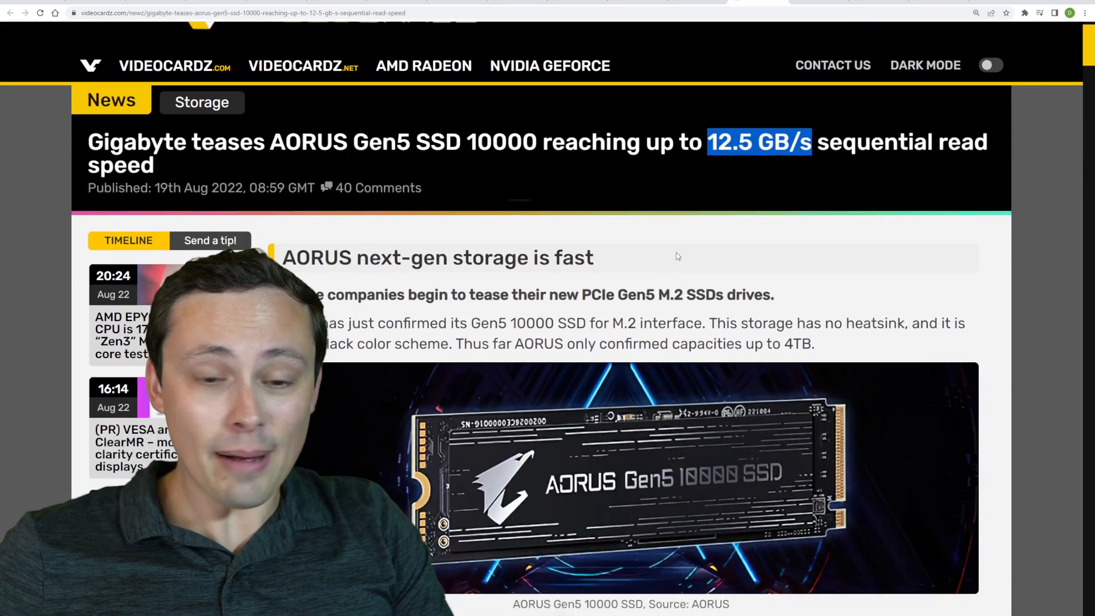
scroll("down", 3)
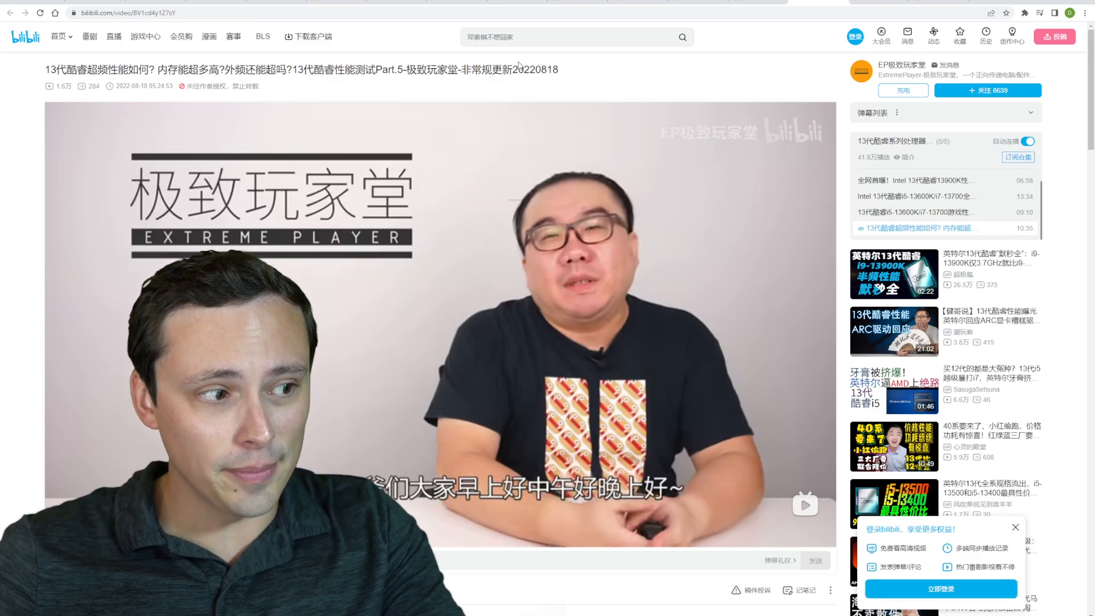
mouse_move(690, 64)
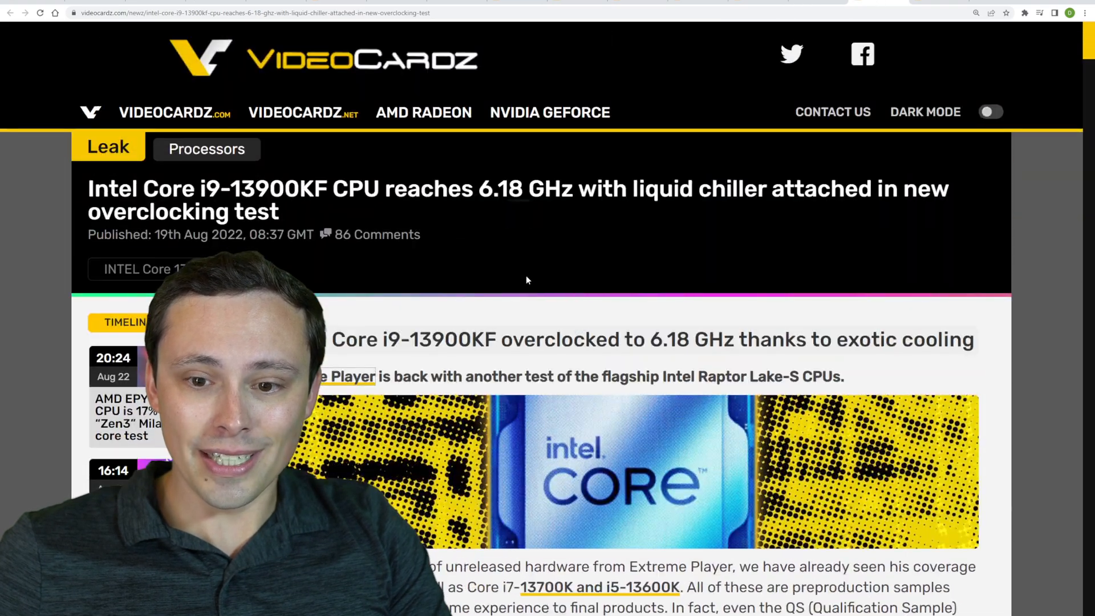
- Scroll the i9-13900KF 6.18 GHz article down to the CPU-Z screenshots and single-thread score table
scroll("down", 3)
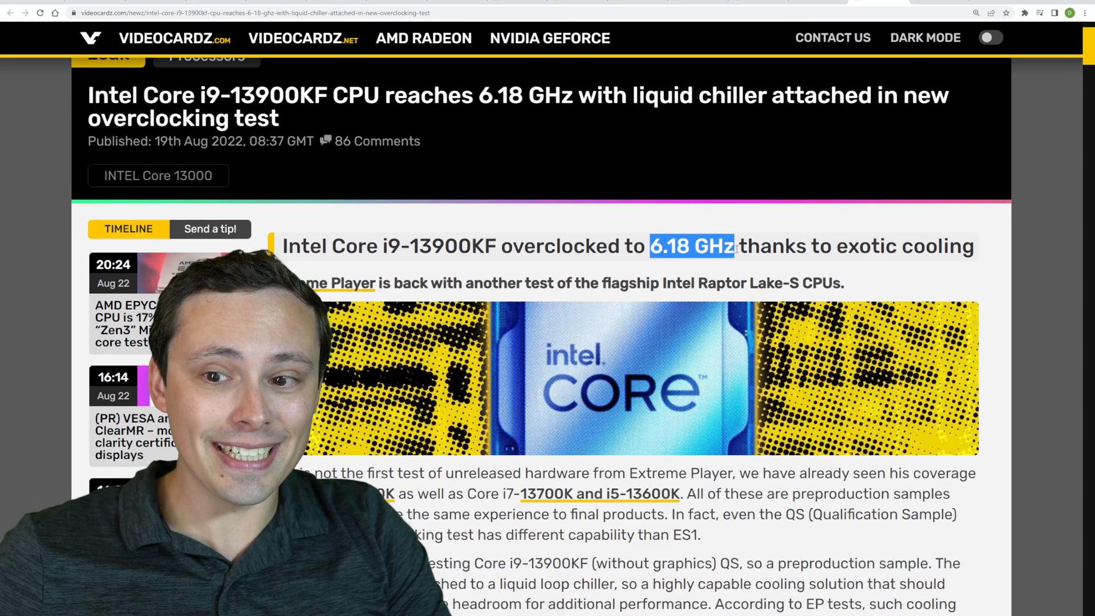
scroll("down", 3)
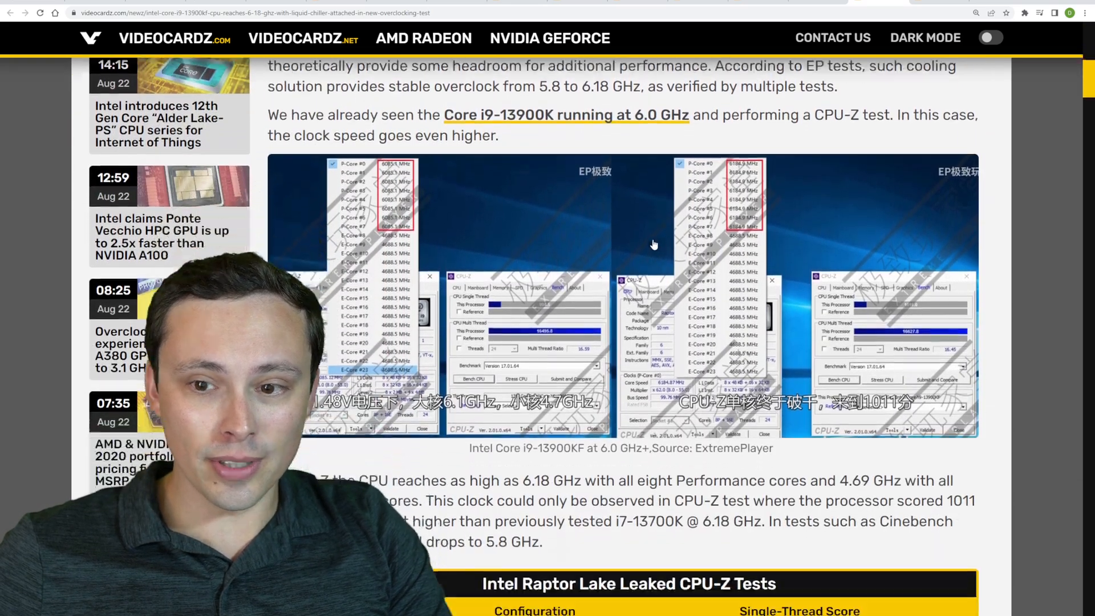
scroll("down", 3)
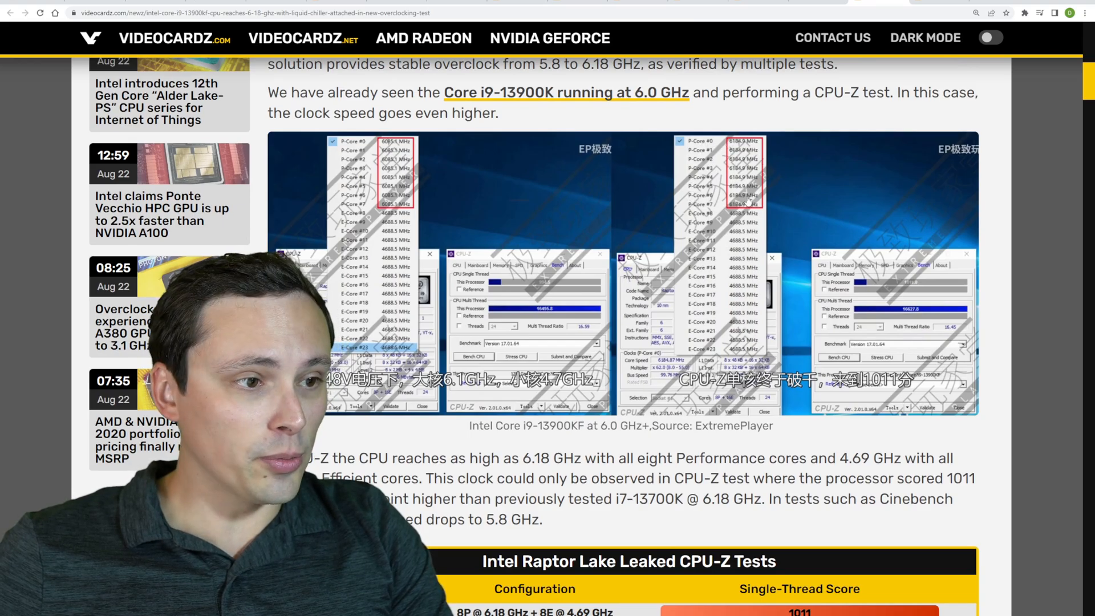
scroll("down", 3)
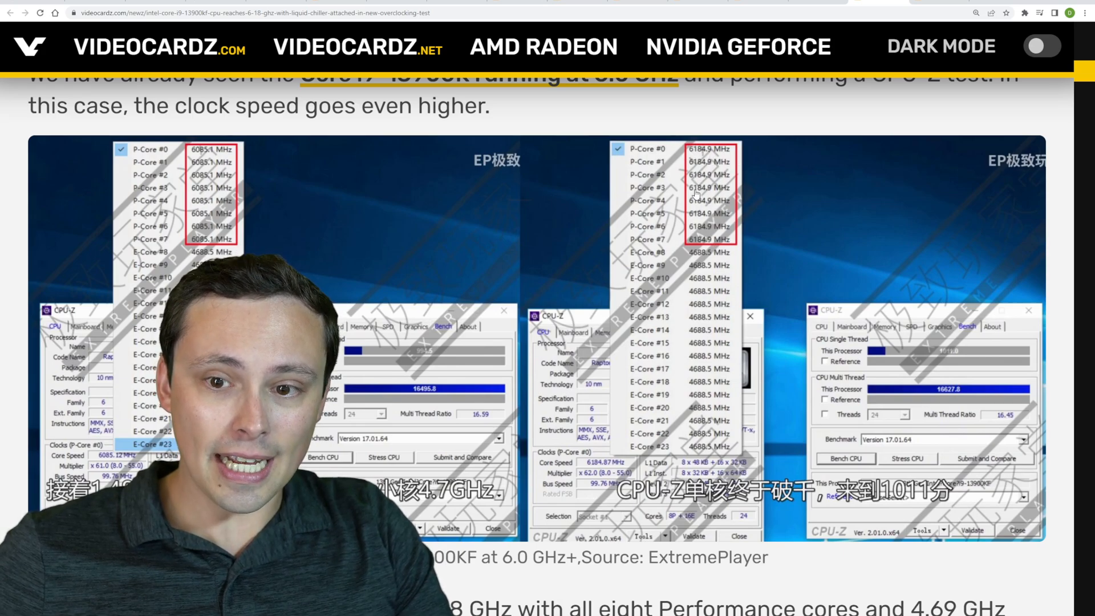
scroll("down", 3)
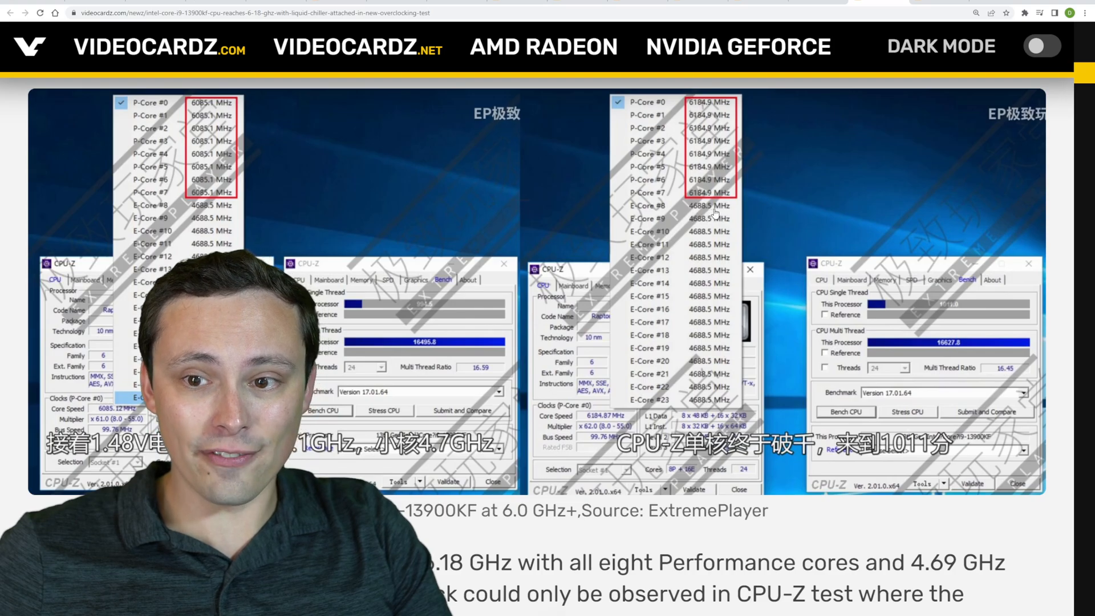
scroll("down", 3)
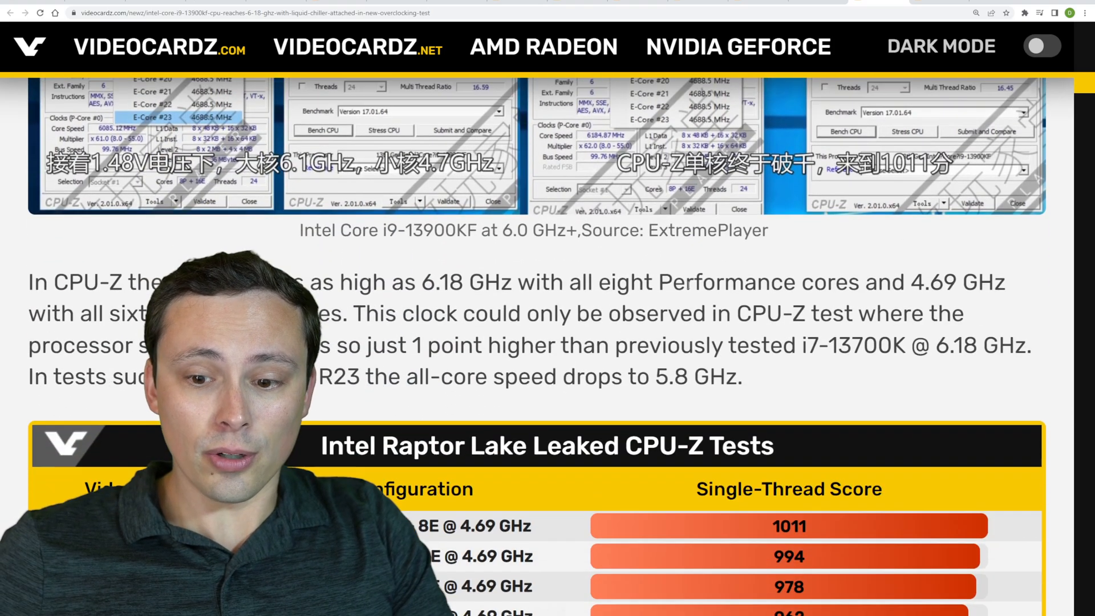
scroll("down", 3)
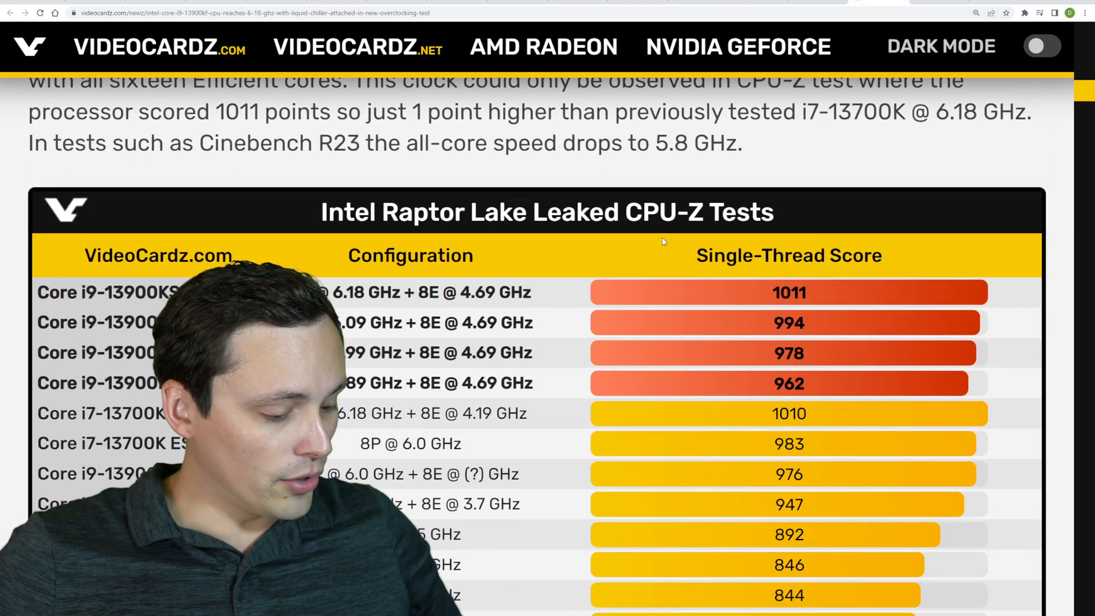
scroll("up", 3)
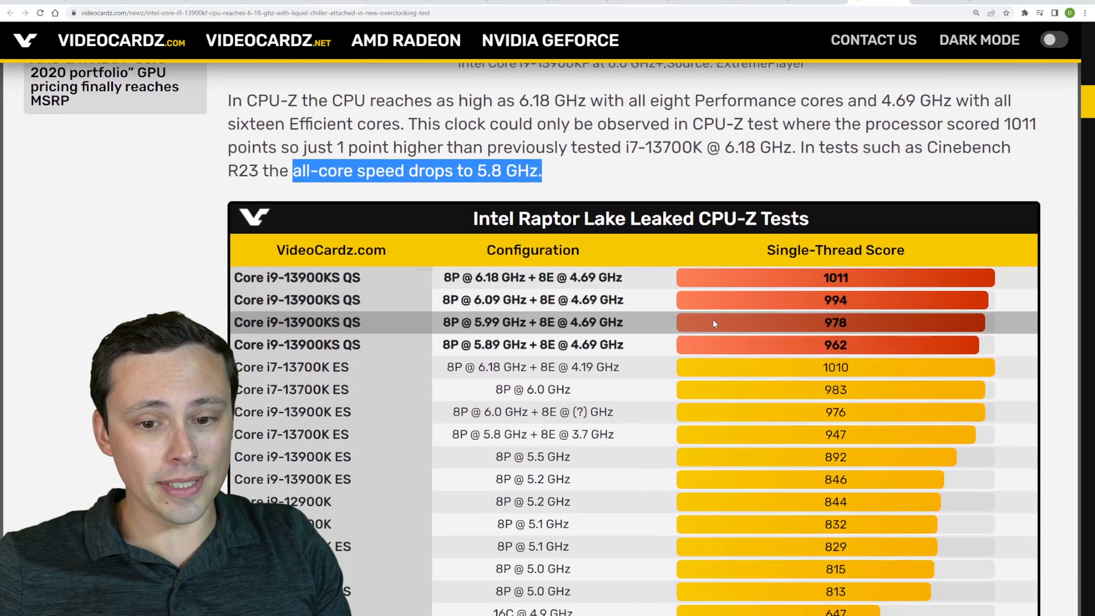
scroll("down", 3)
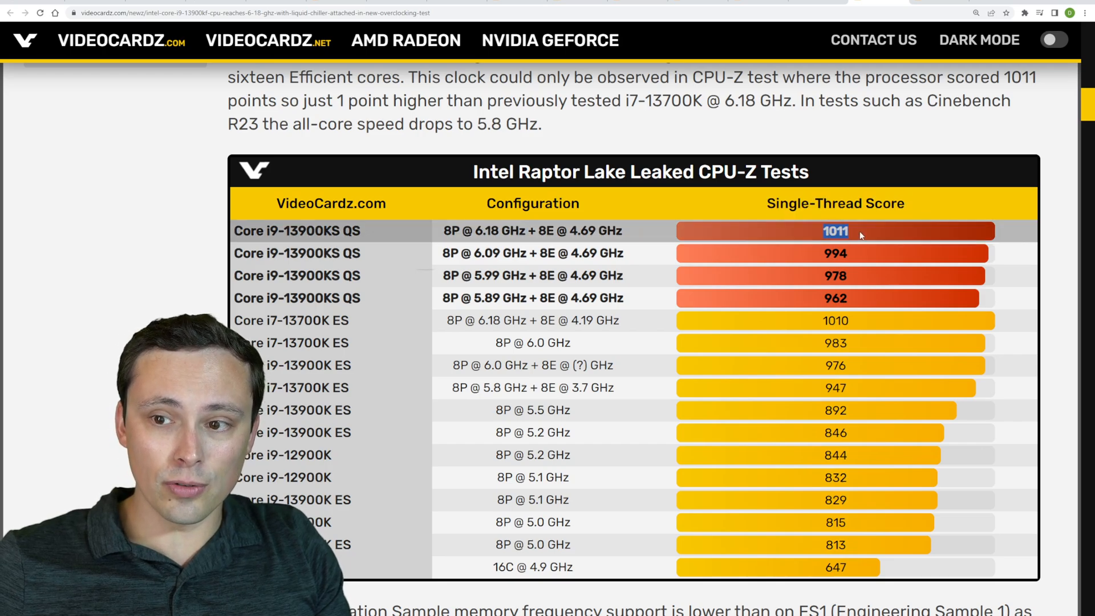
scroll("down", 3)
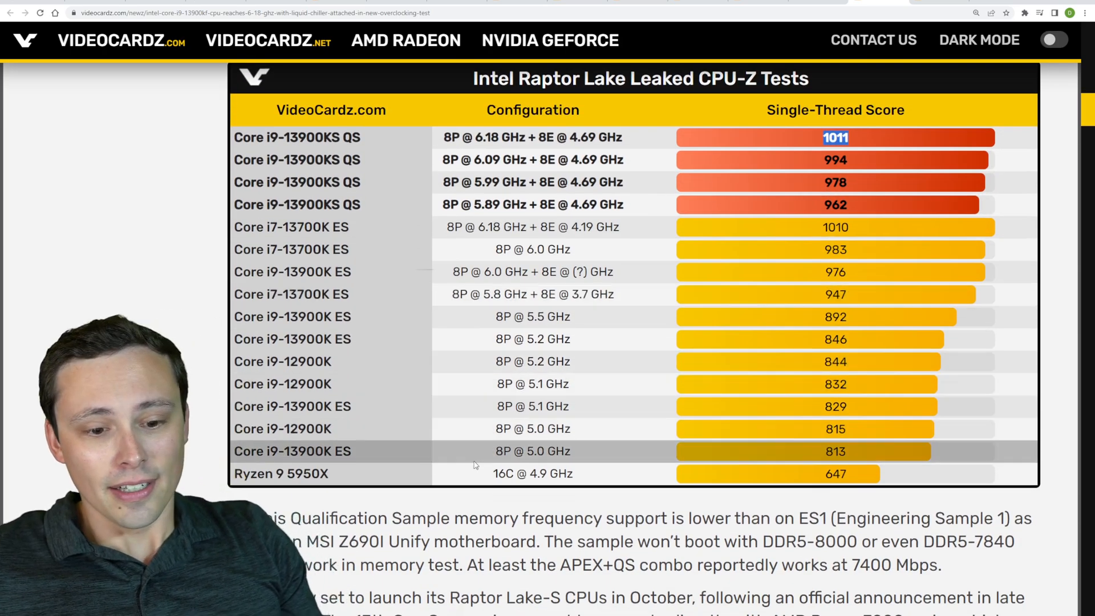
double_click(306, 473)
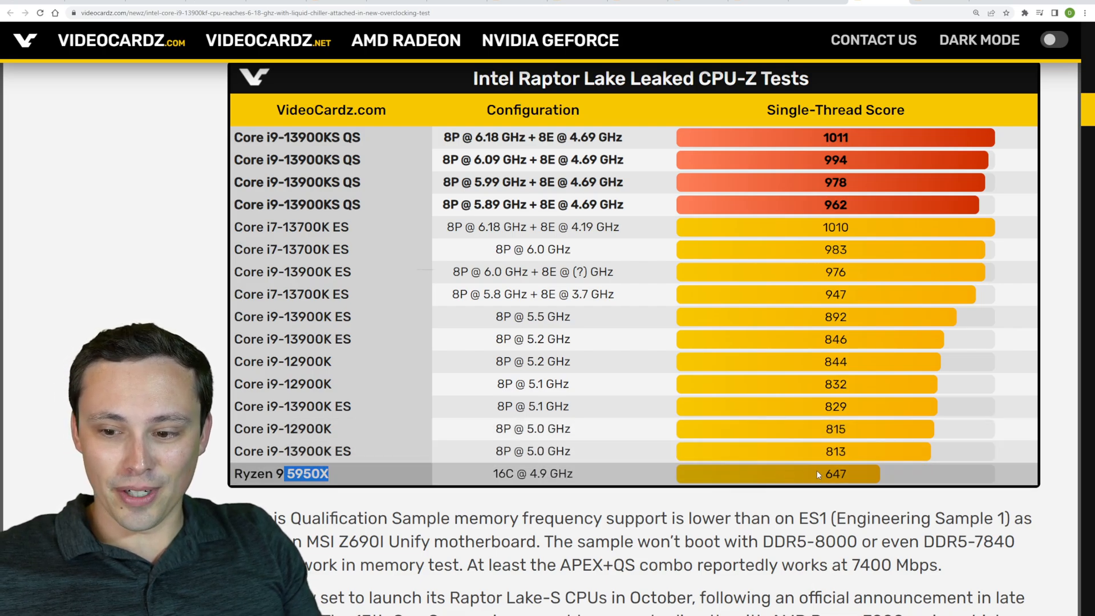
double_click(835, 473)
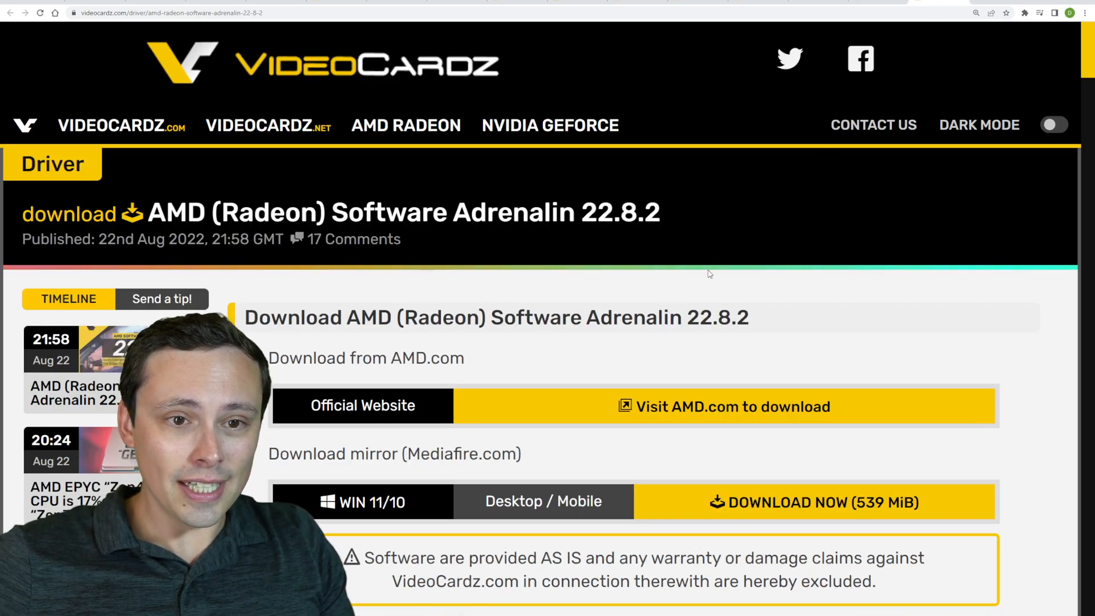
- Scroll the Adrenalin 22.8.2 page to its Highlights, selecting the Saints Row DirectX 12 line
scroll("down", 3)
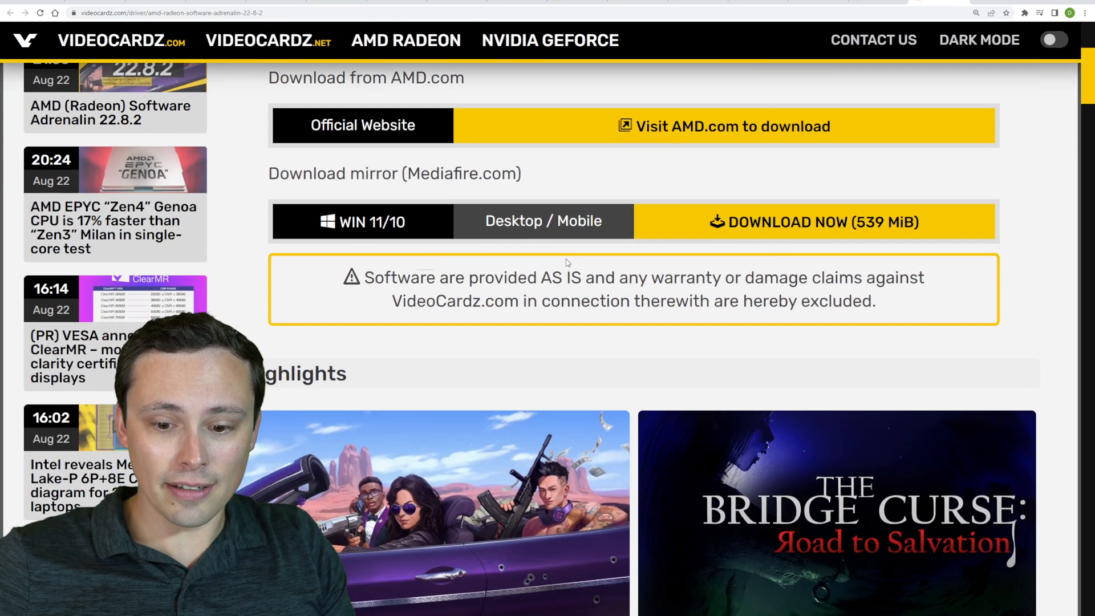
scroll("down", 3)
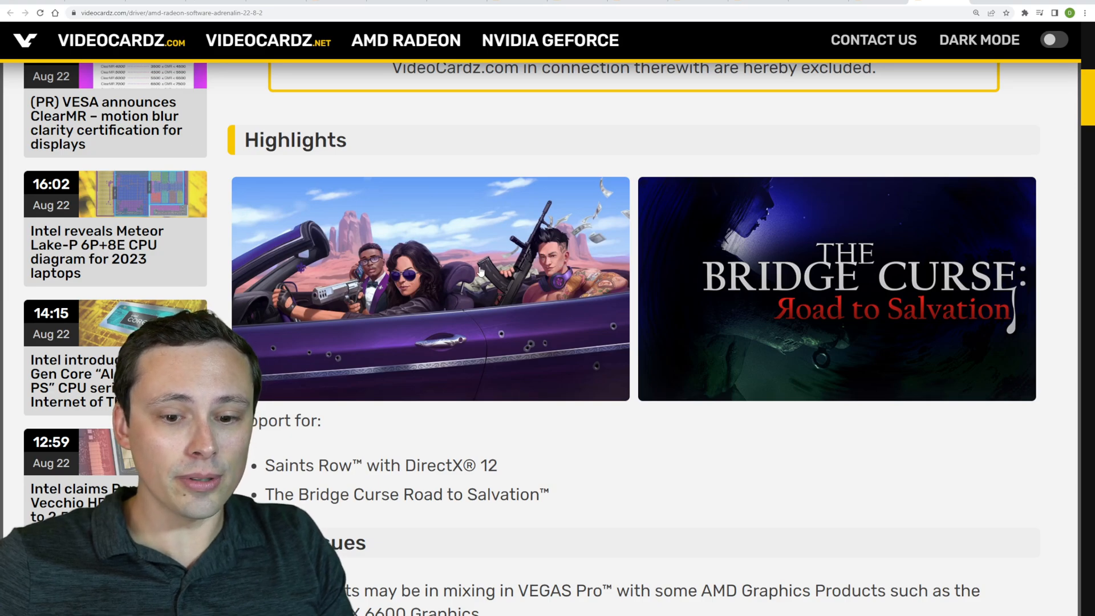
scroll("down", 3)
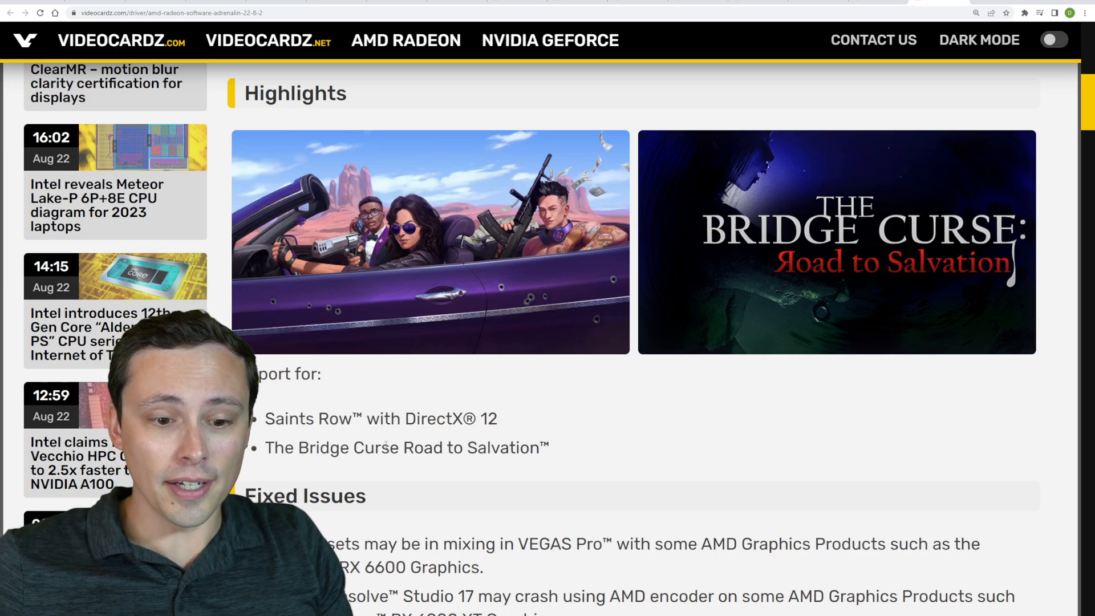
left_click_drag(264, 419, 391, 418)
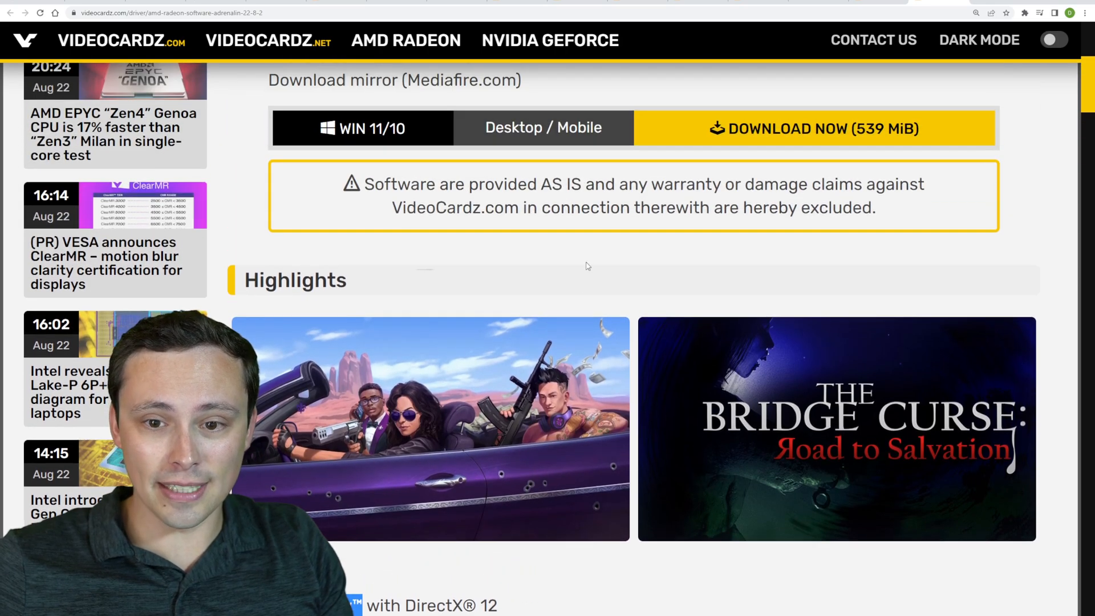
scroll("down", 3)
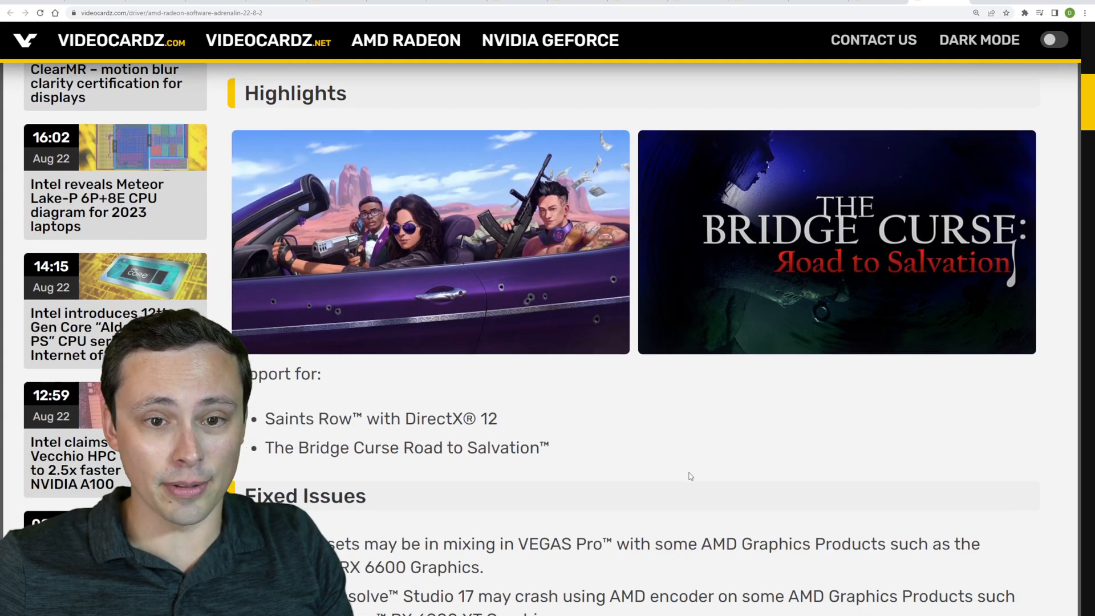